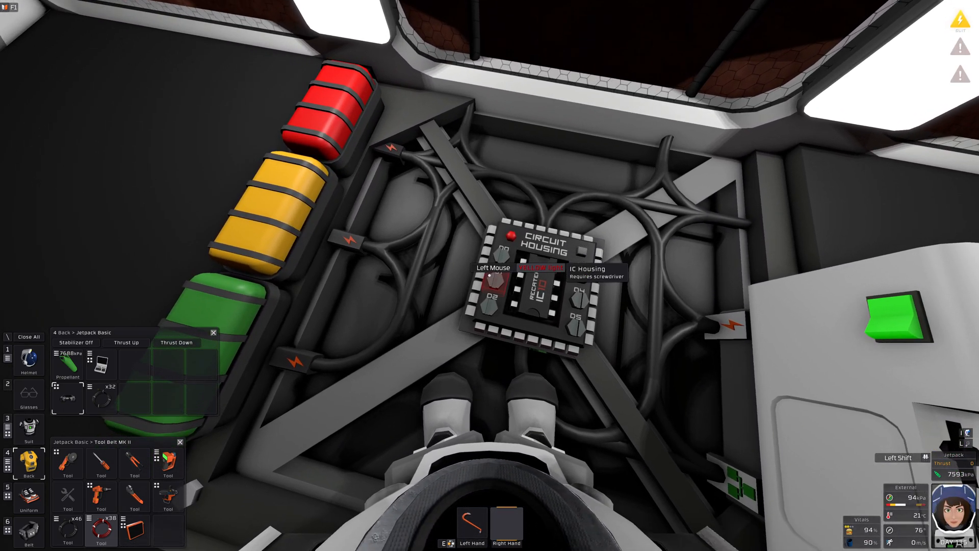
Find and show the Wall Light entry in Stationpedia
click(539, 280)
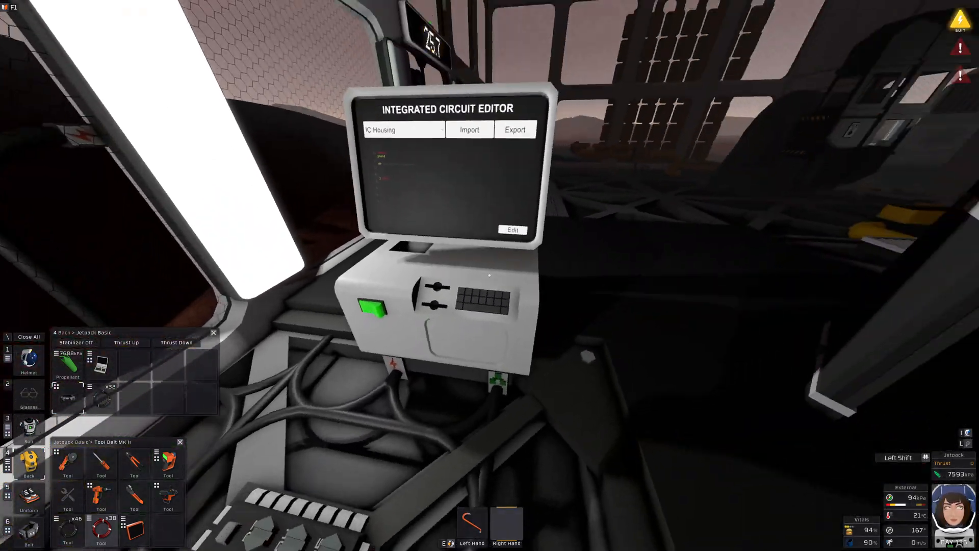
click(515, 230)
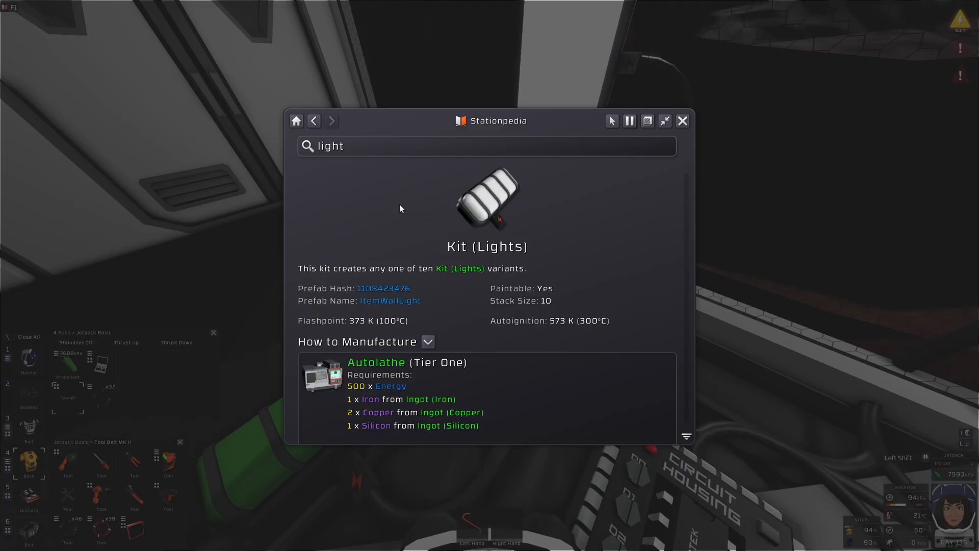
mouse_move(494, 206)
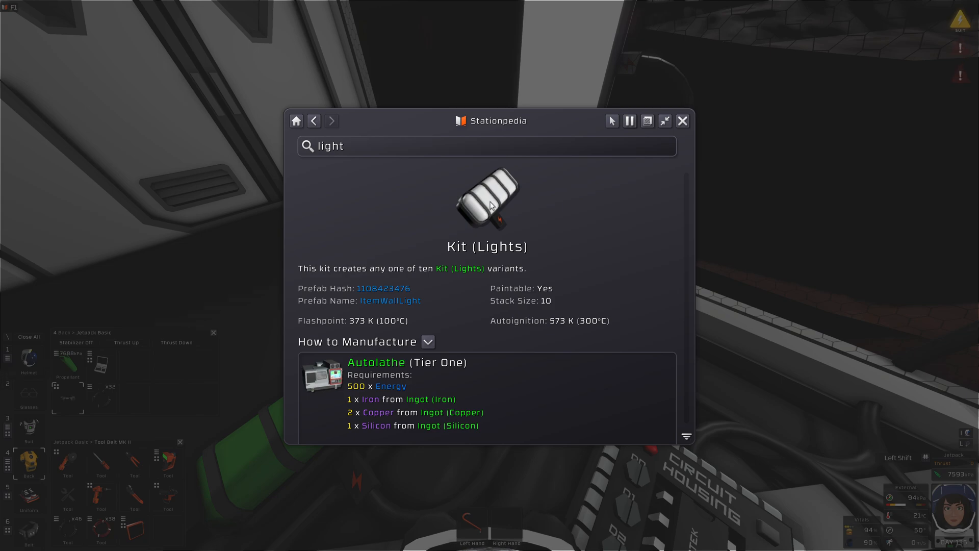
mouse_move(492, 202)
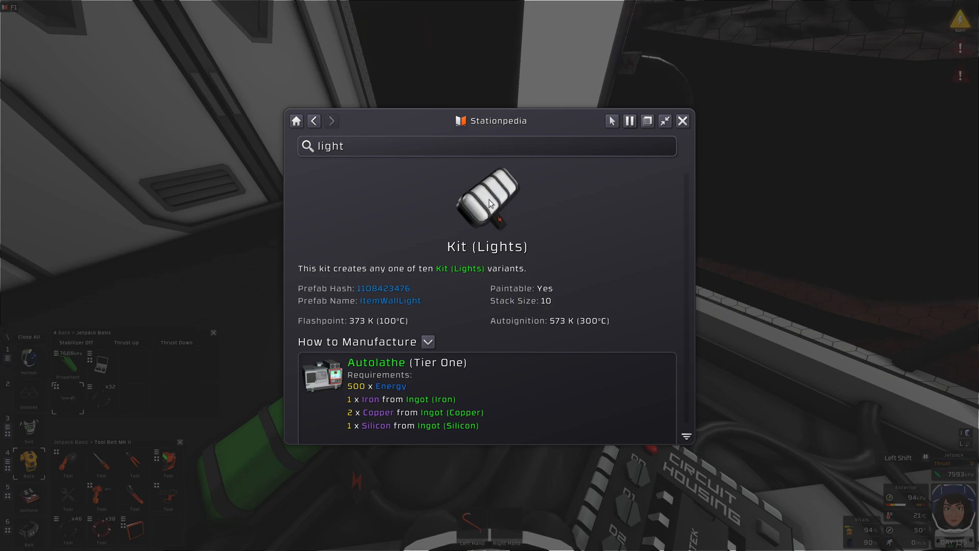
scroll(down, 3)
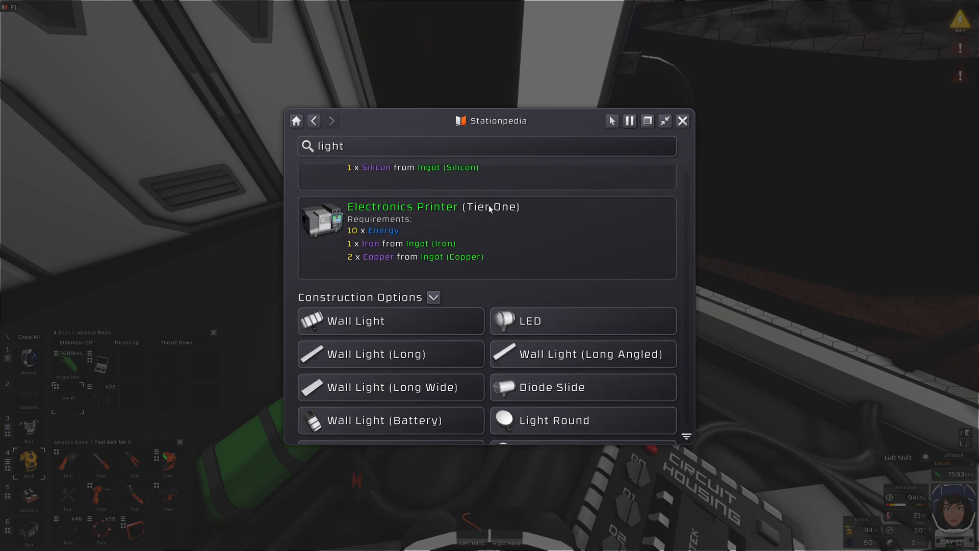
scroll(down, 3)
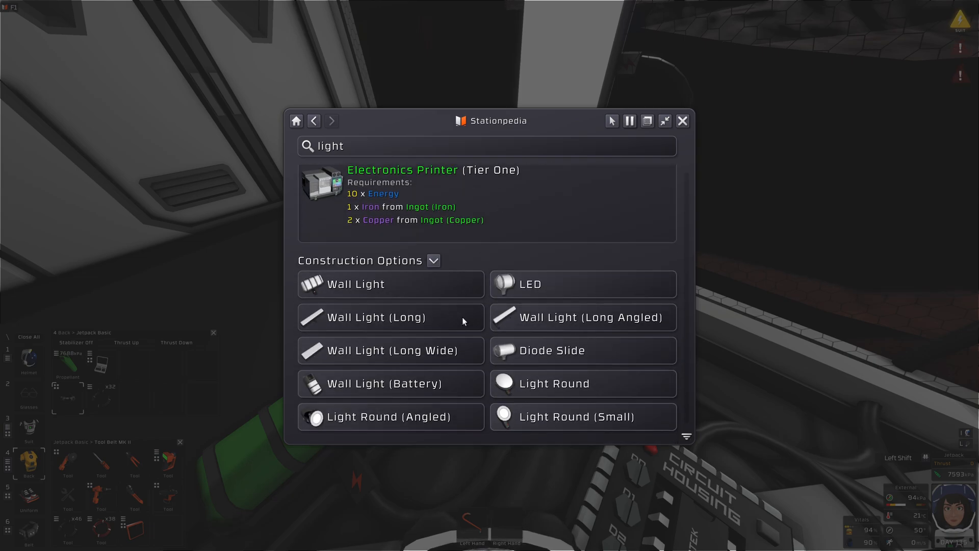
click(355, 284)
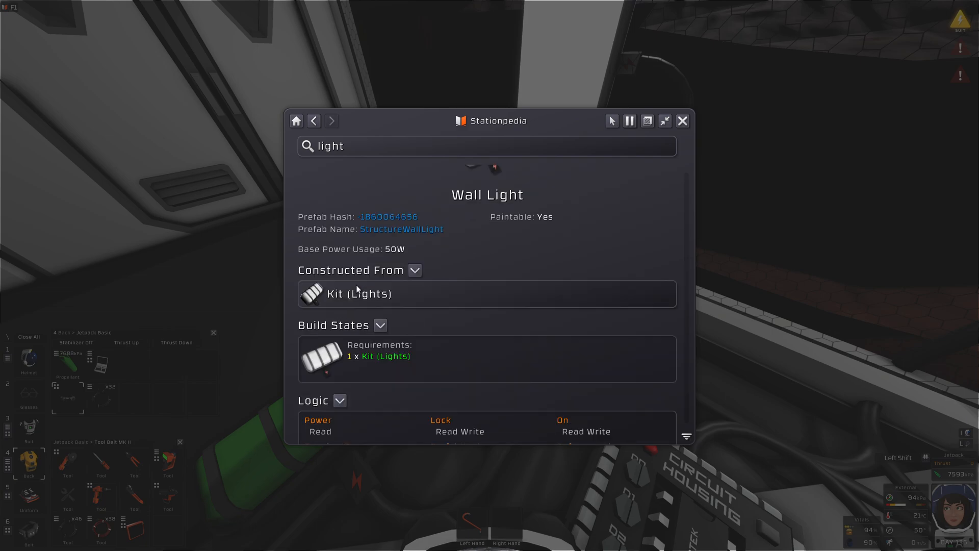
mouse_move(332, 306)
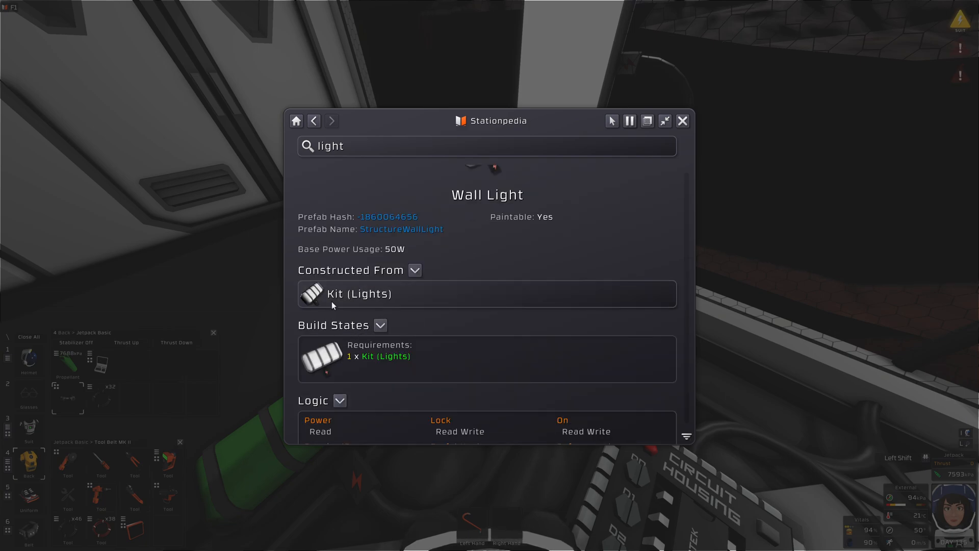
mouse_move(375, 360)
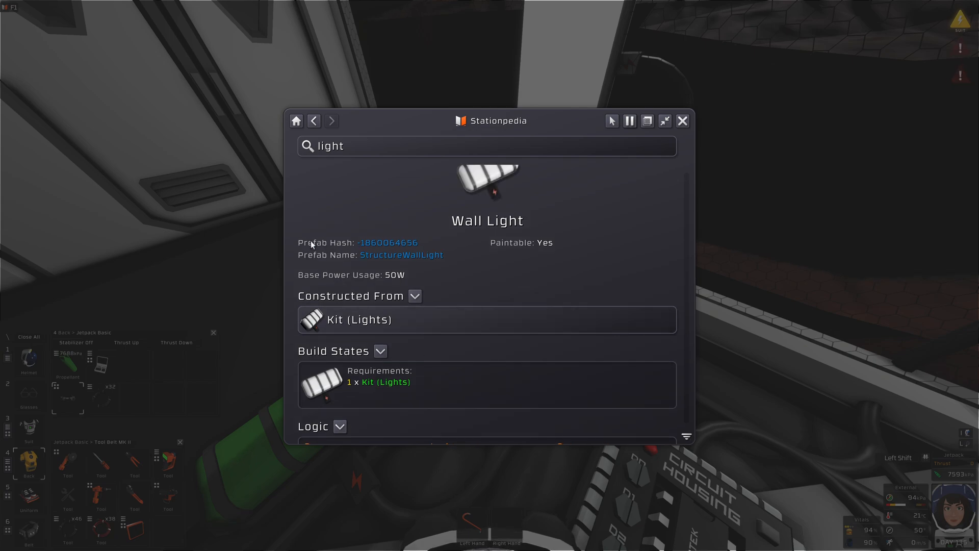
Copy the Wall Light prefab hash and prefab name StructureWallLight to the clipboard
click(388, 243)
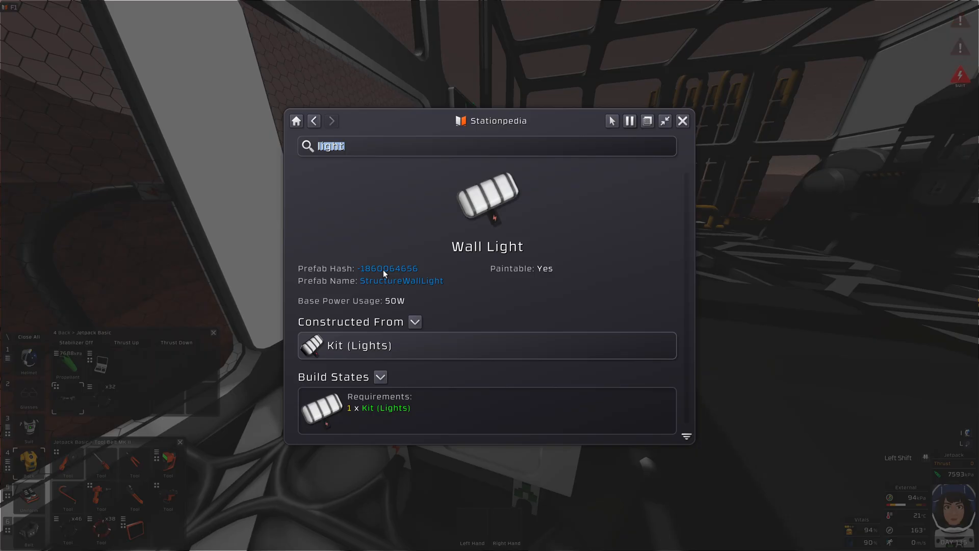
click(387, 269)
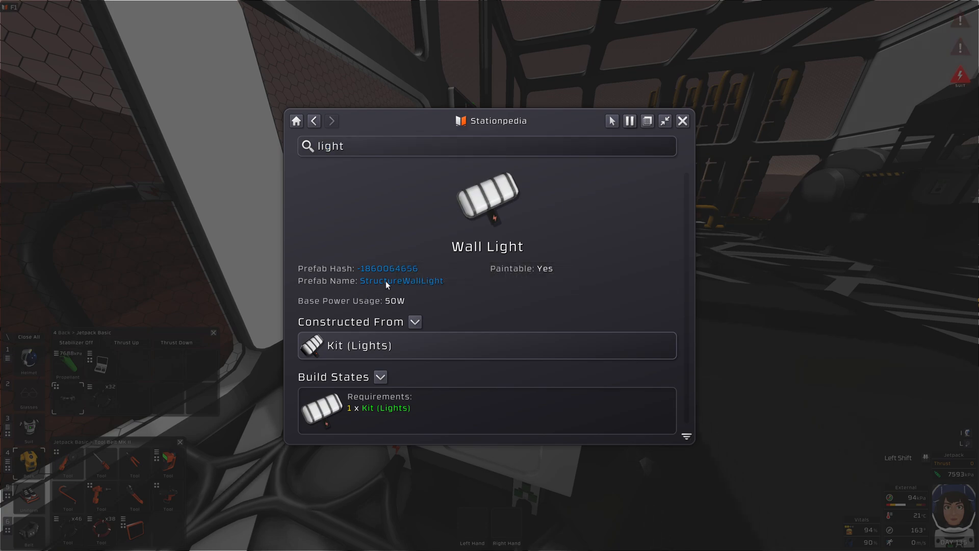
click(401, 280)
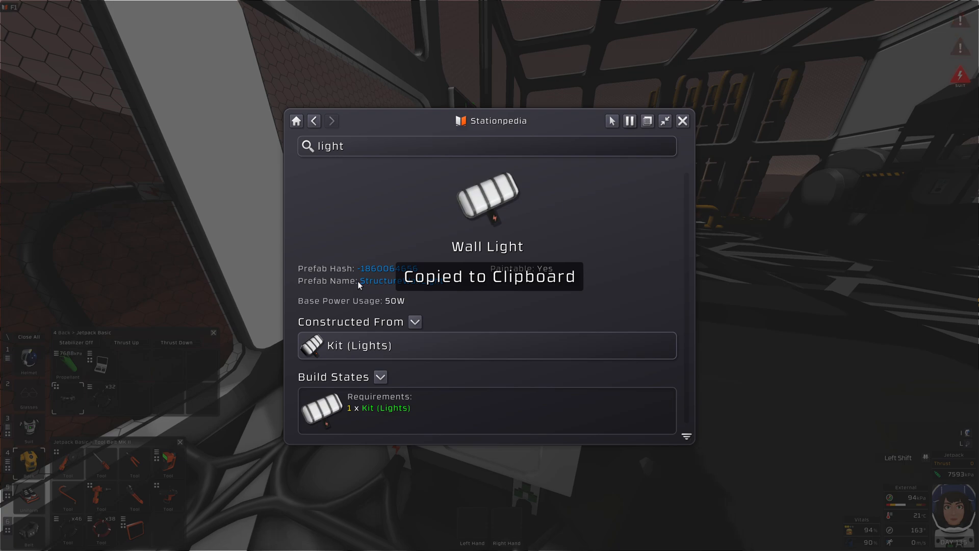
click(381, 281)
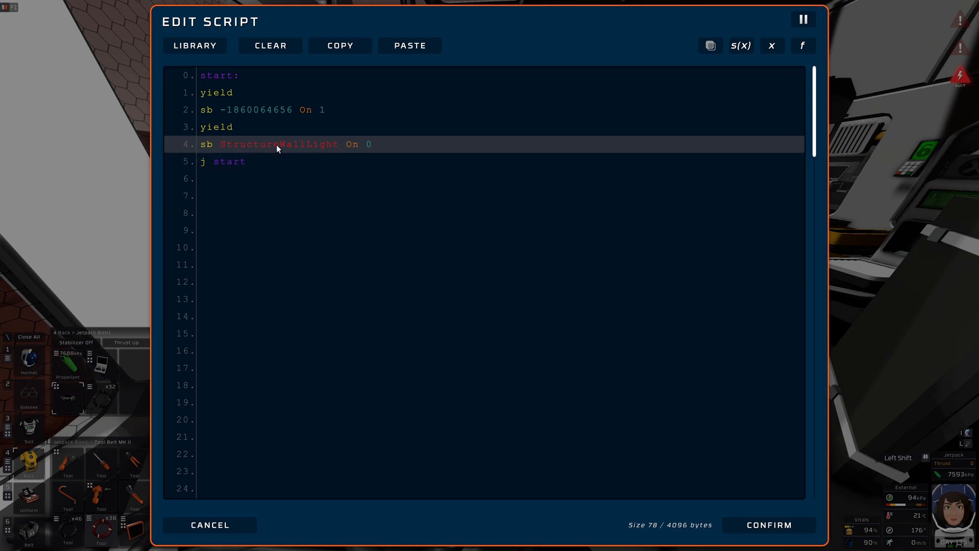
mouse_move(317, 151)
text(define MyLightThingies HASH("StructureWallLight"))
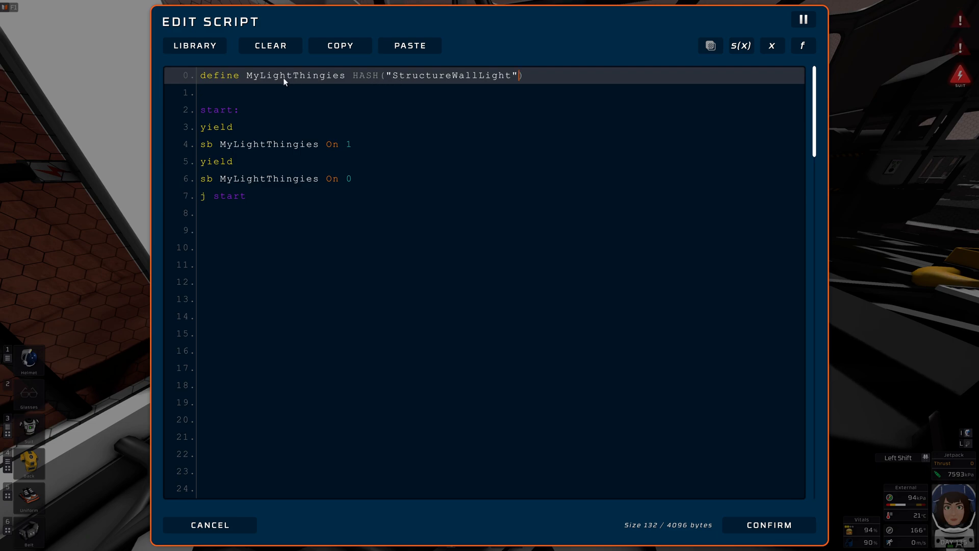
Rename the light constant and position the caret in the first define line for the StructureWallLight hash
click(261, 145)
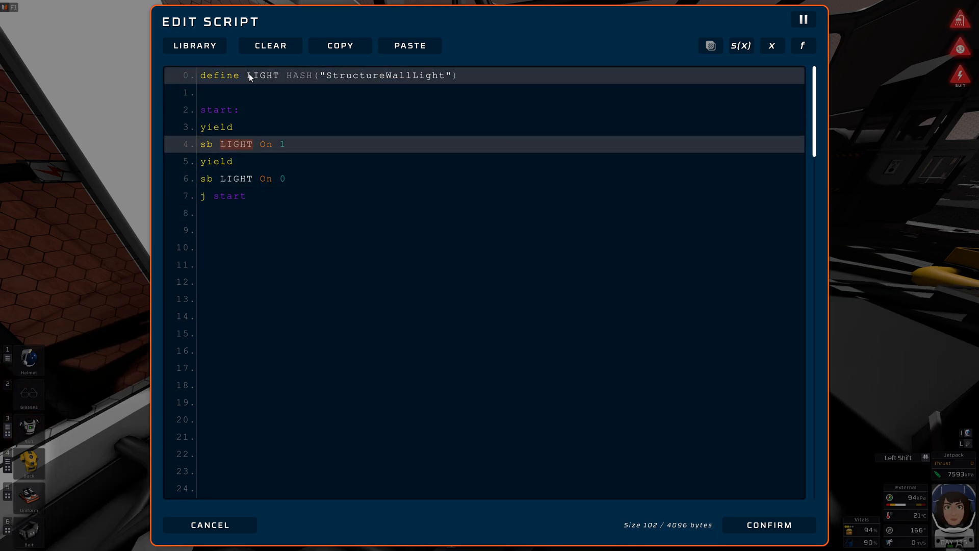
click(210, 539)
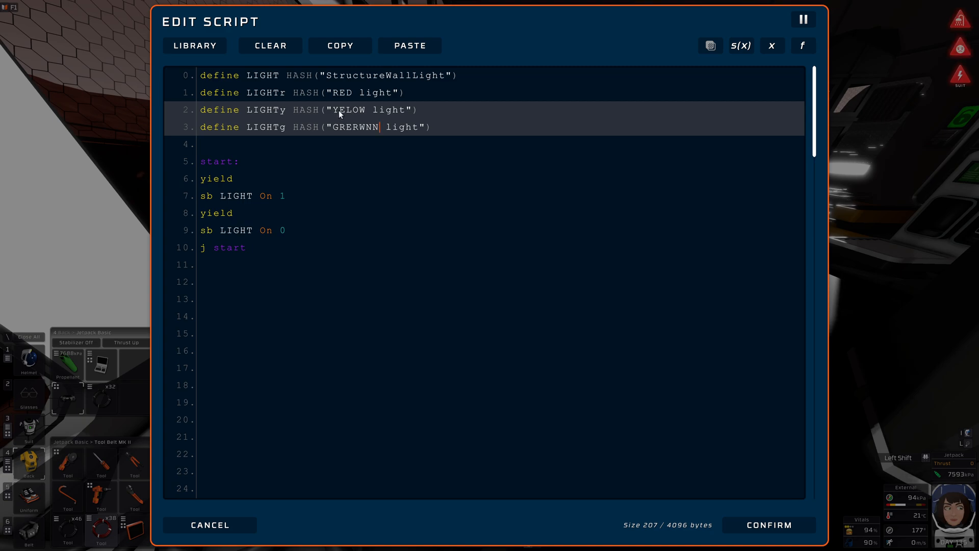
Save the sbn-based script and return to the station to check light names
click(210, 524)
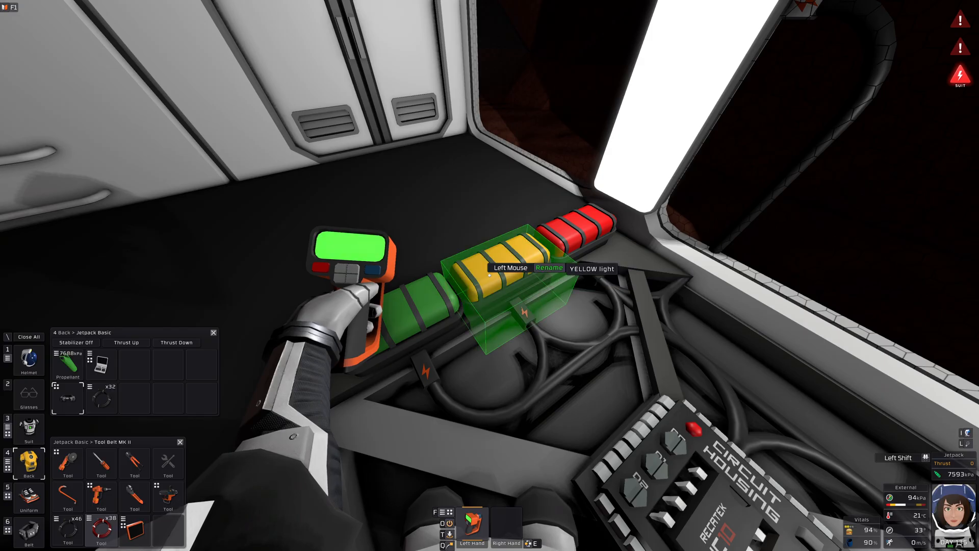
click(548, 267)
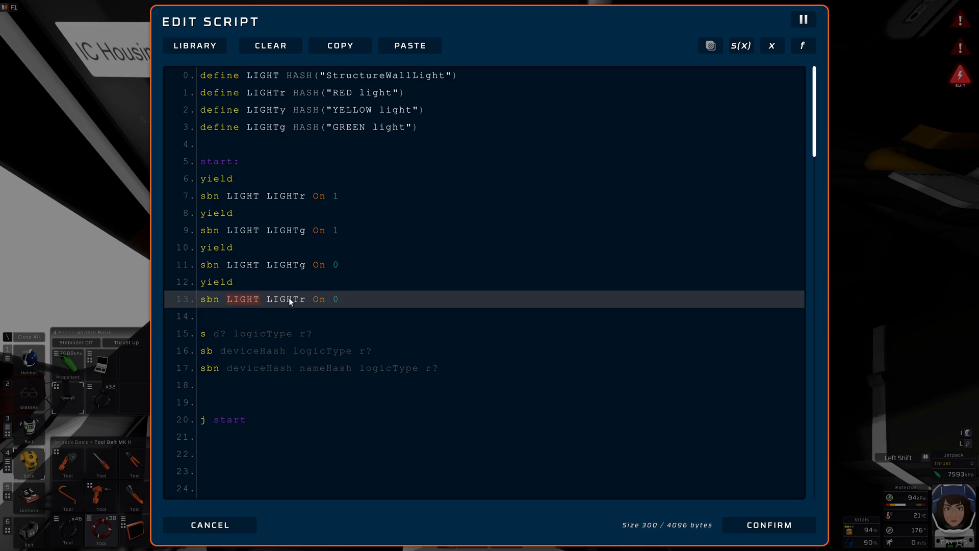
mouse_move(206, 300)
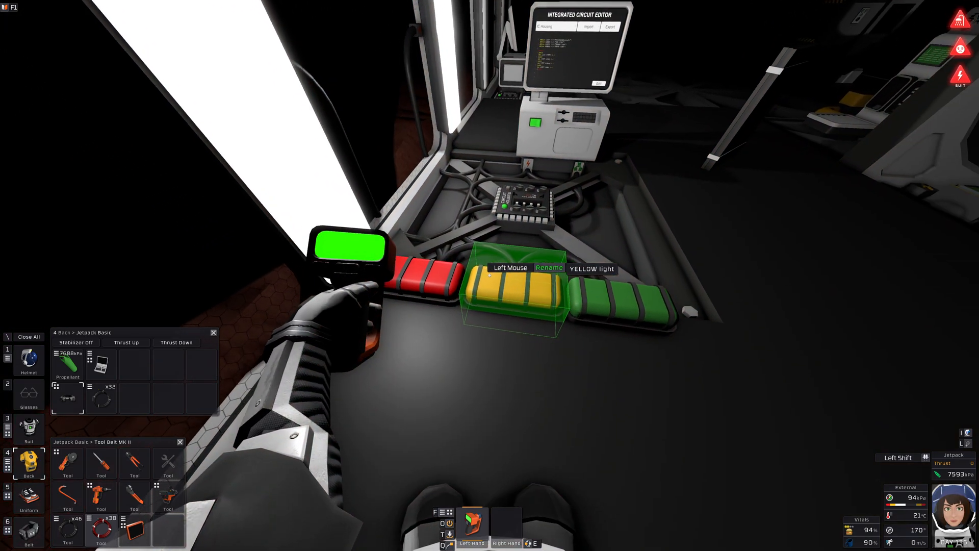
click(548, 268)
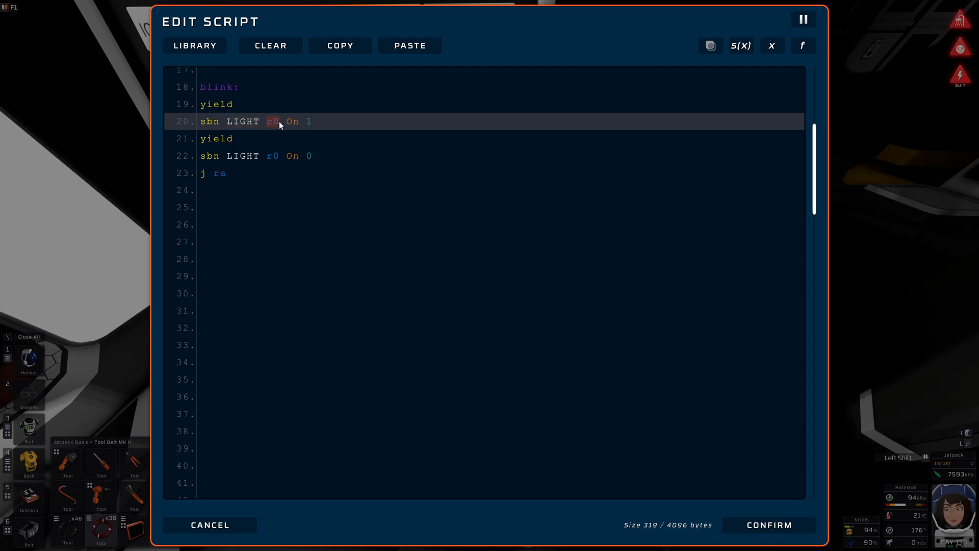
mouse_move(215, 147)
text(r0 ..)
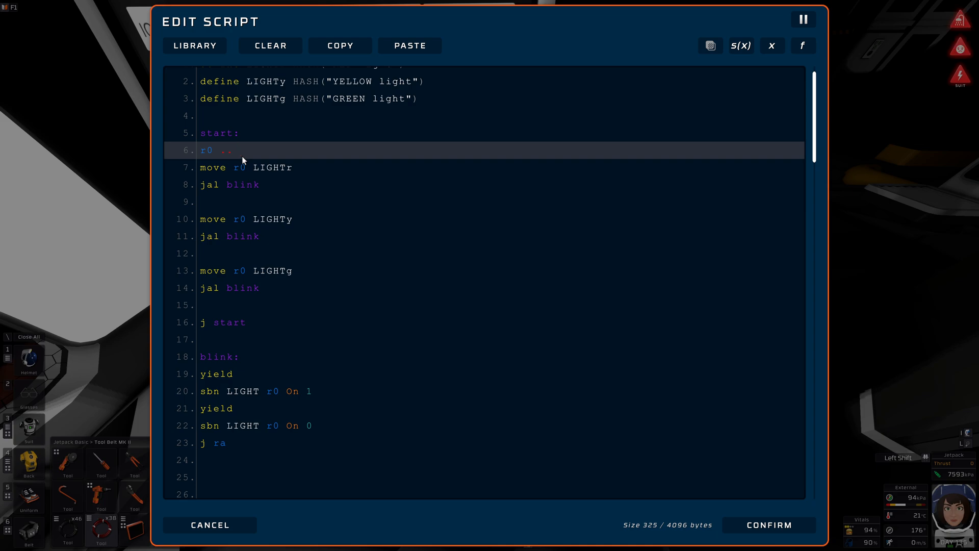
Remove the stray text on line 6 and position the caret for the move r0 / jal blink calls
key(Backspace)
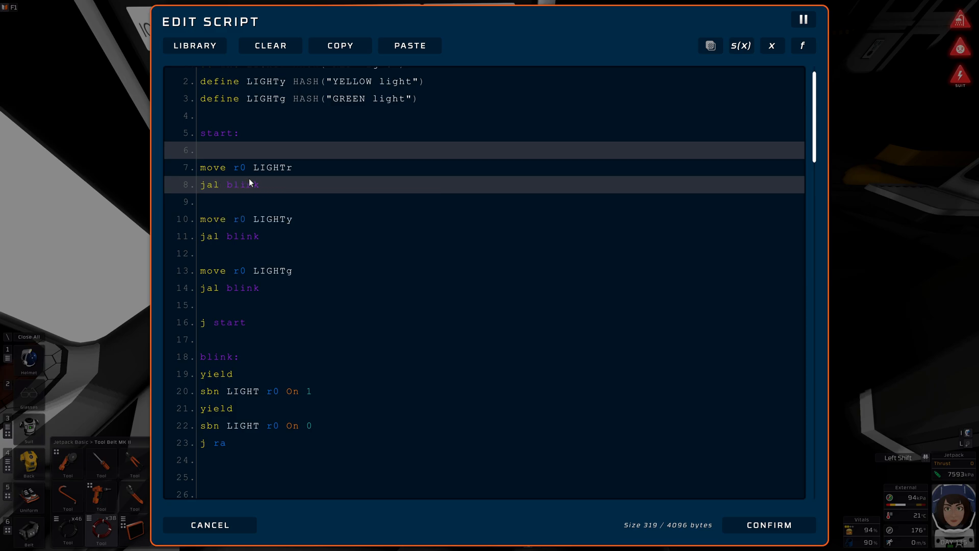
click(228, 391)
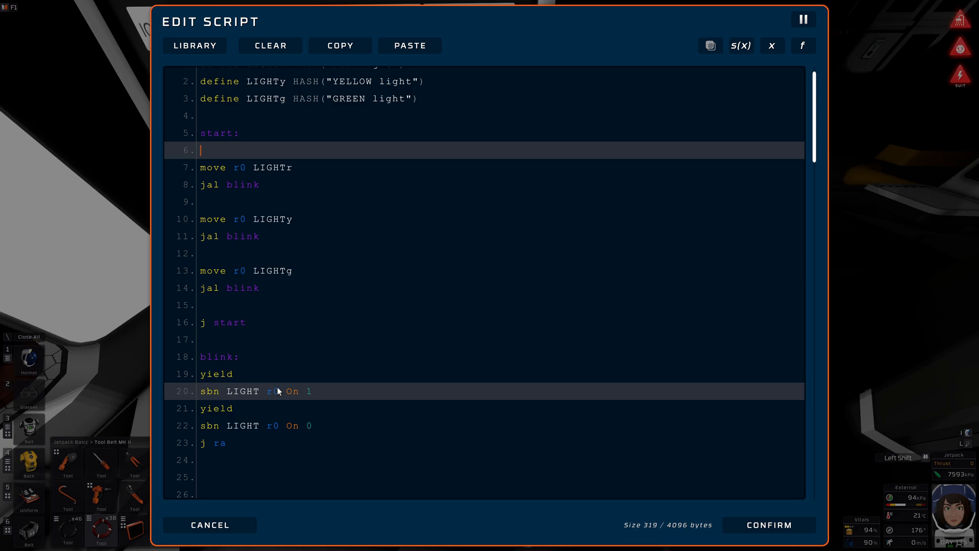
mouse_move(212, 167)
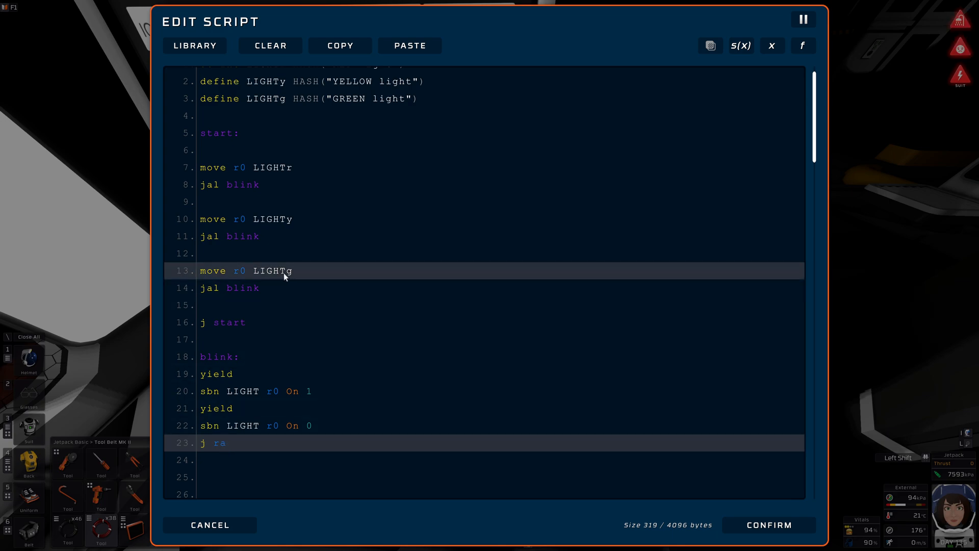
click(212, 323)
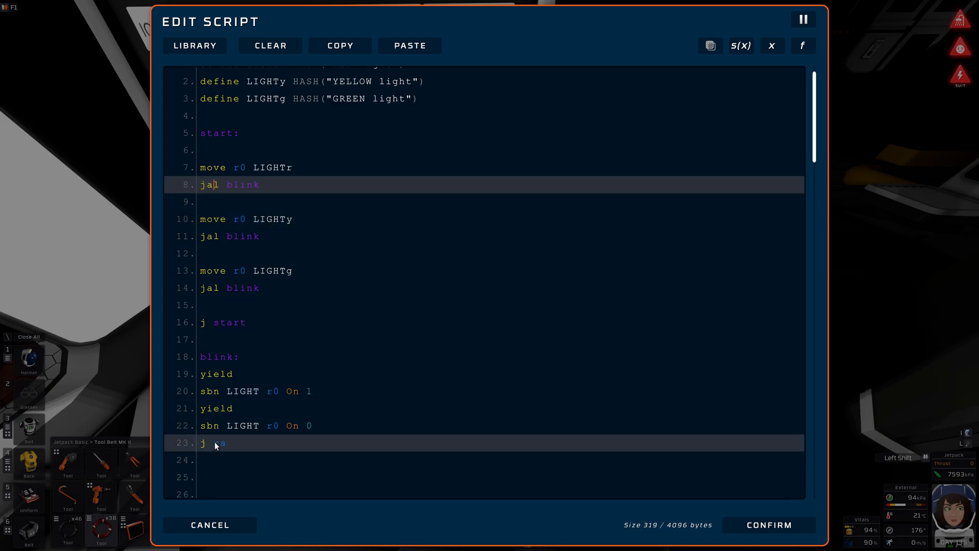
mouse_move(209, 184)
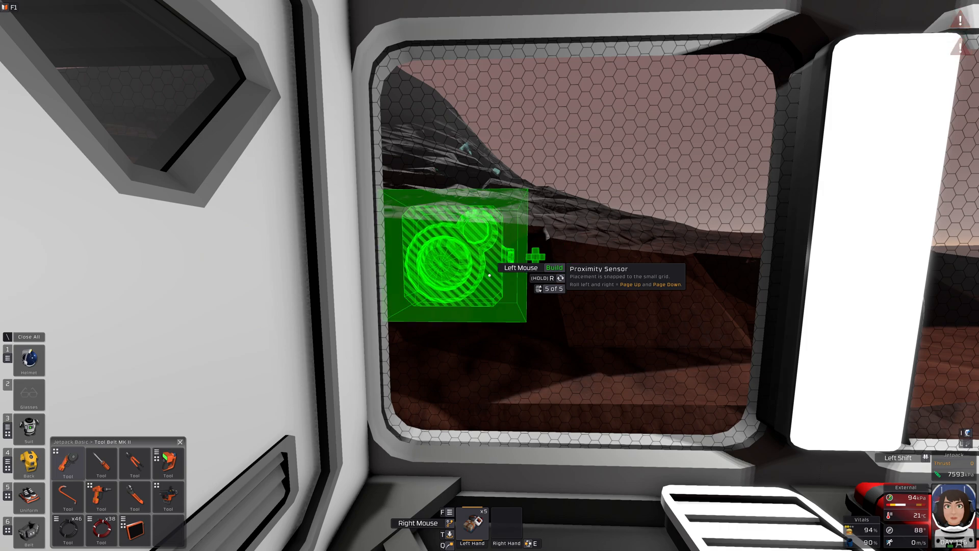
Scroll the hotbar to equip the Proximity Sensor kit for placement beside the window
scroll(down, 3)
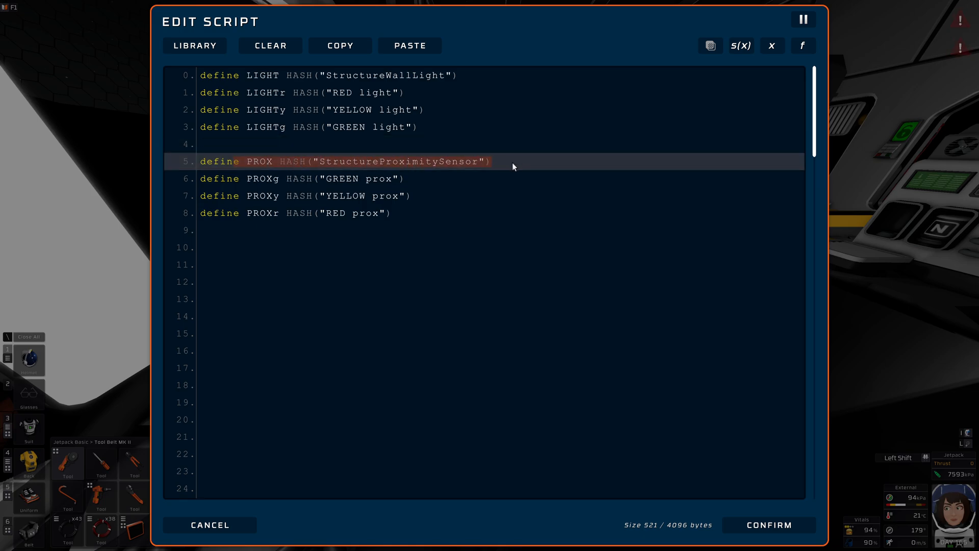
Position the caret below the sensor definitions and after yield for the lbn PROX / sbn LIGHT pairs
click(368, 179)
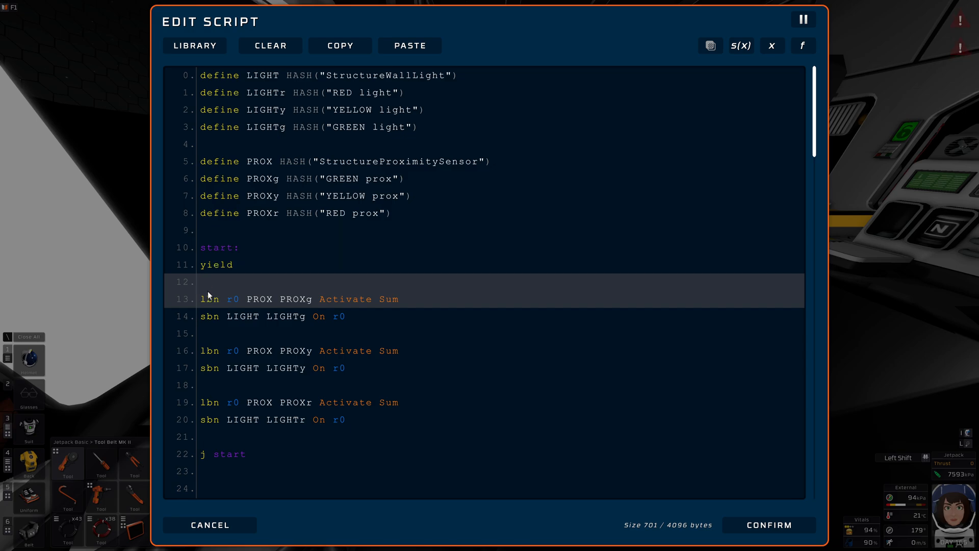
click(203, 282)
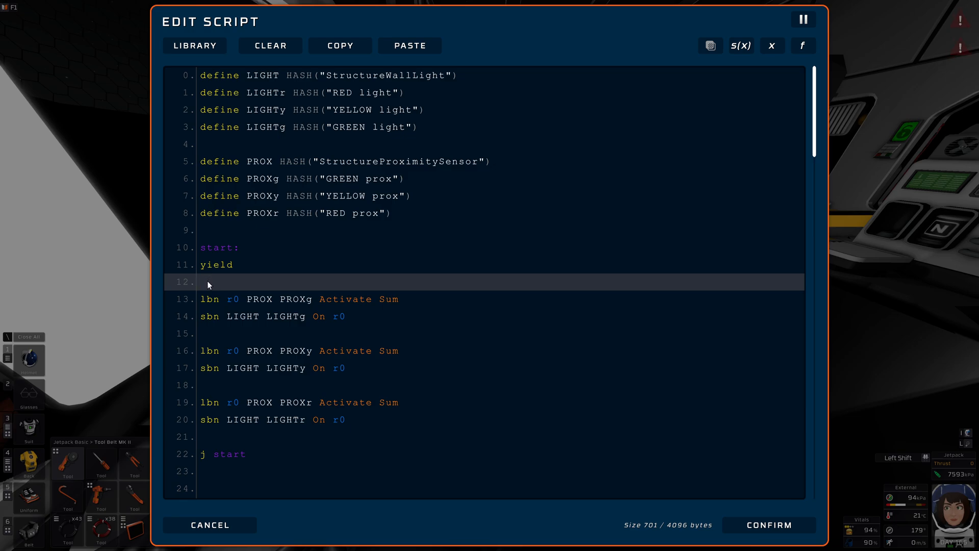
mouse_move(253, 282)
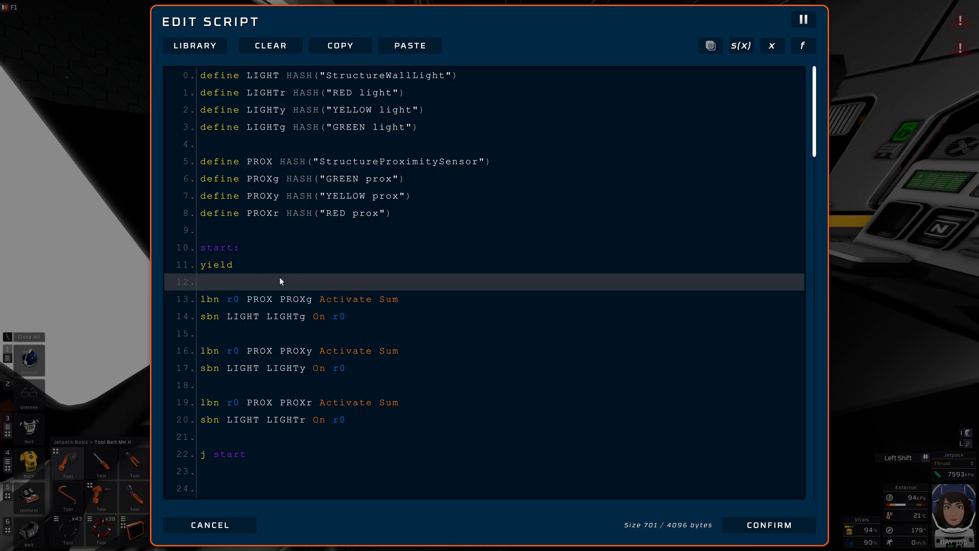
click(263, 299)
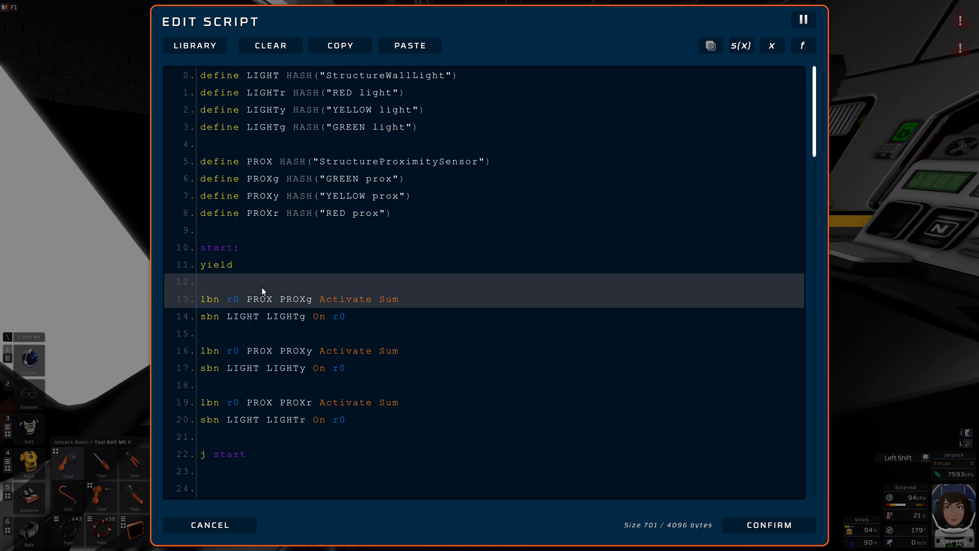
click(208, 281)
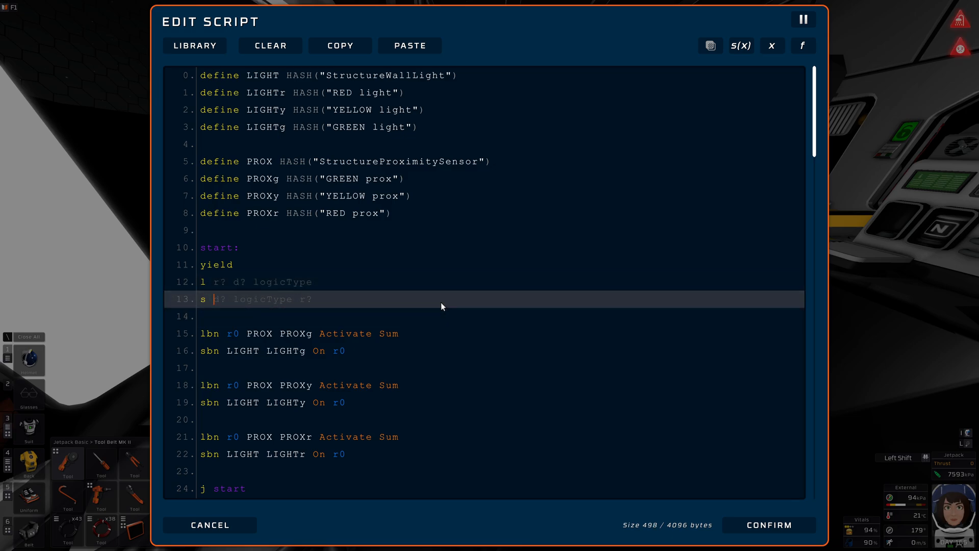
text(d0)
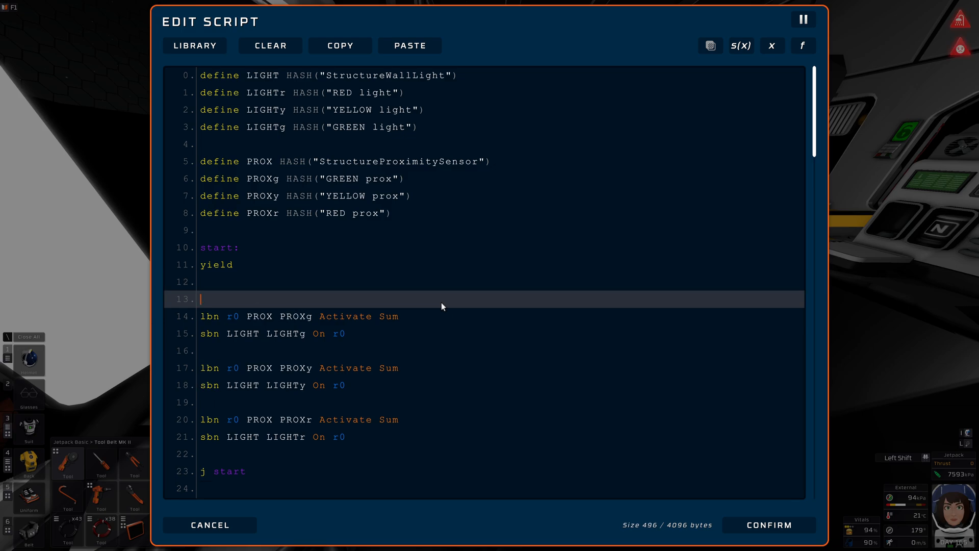
key(Backspace)
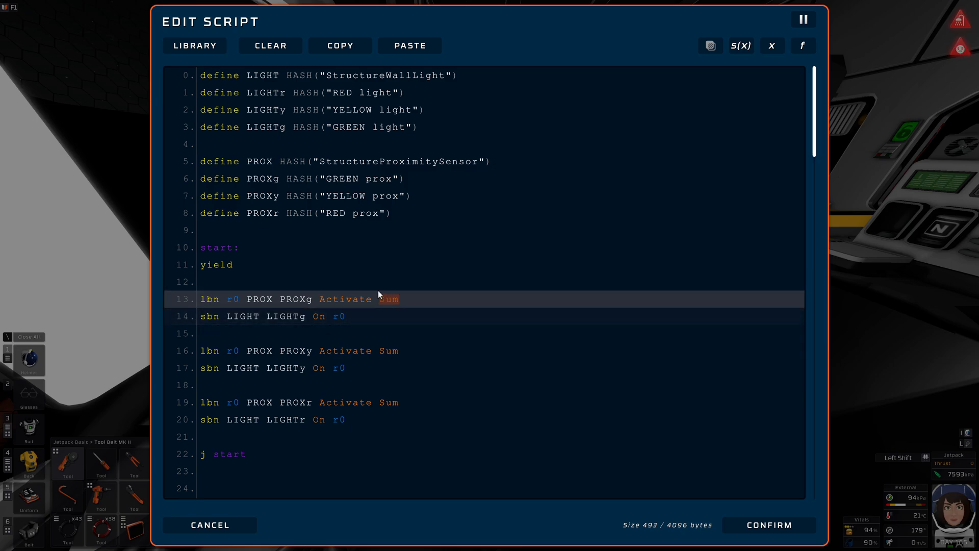
mouse_move(404, 298)
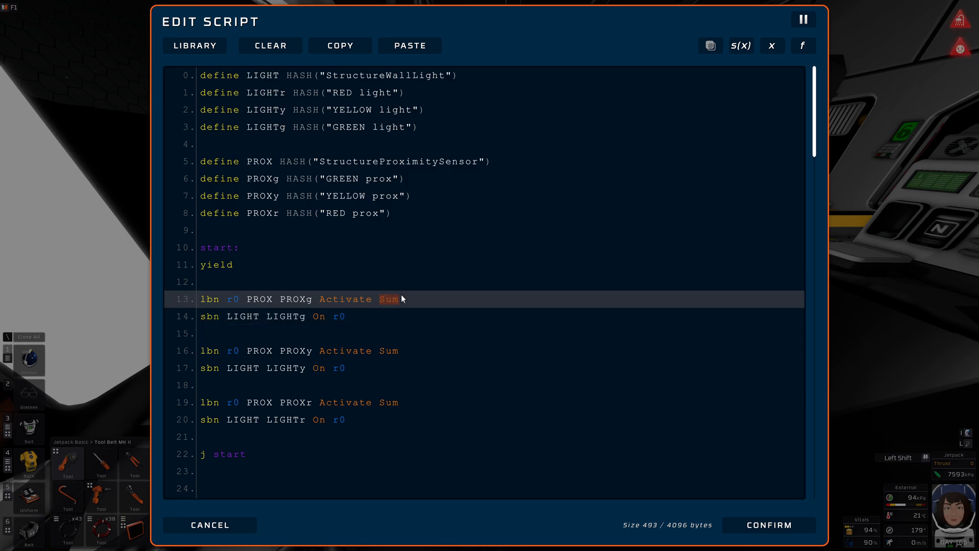
mouse_move(398, 299)
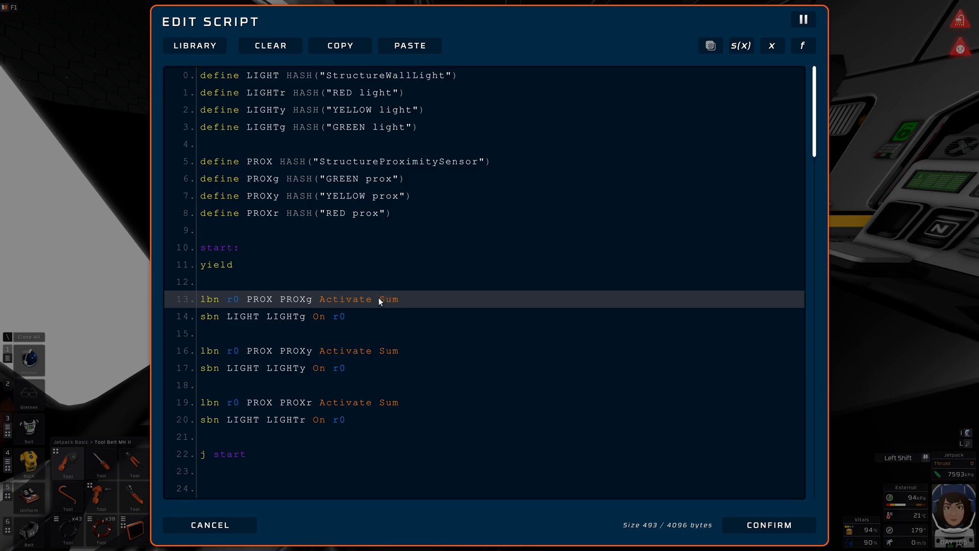
Replace the green sensor's batch mode word, trying 'Maxis' then retyping it as Sum
double_click(388, 299)
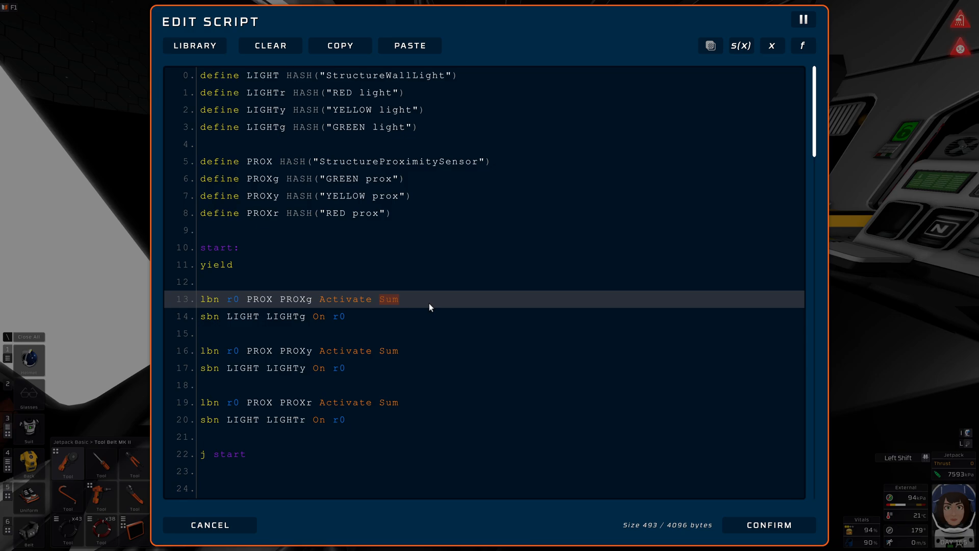
mouse_move(216, 304)
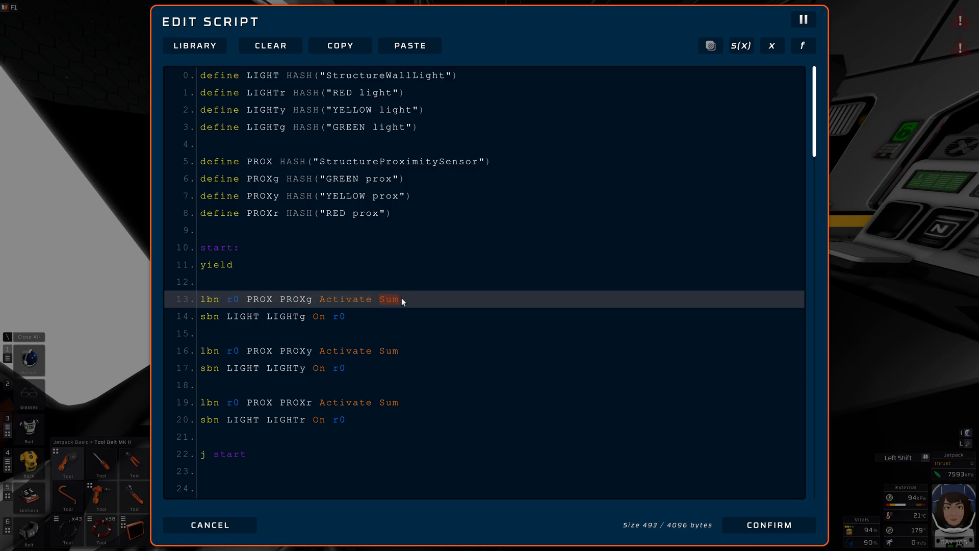
mouse_move(213, 306)
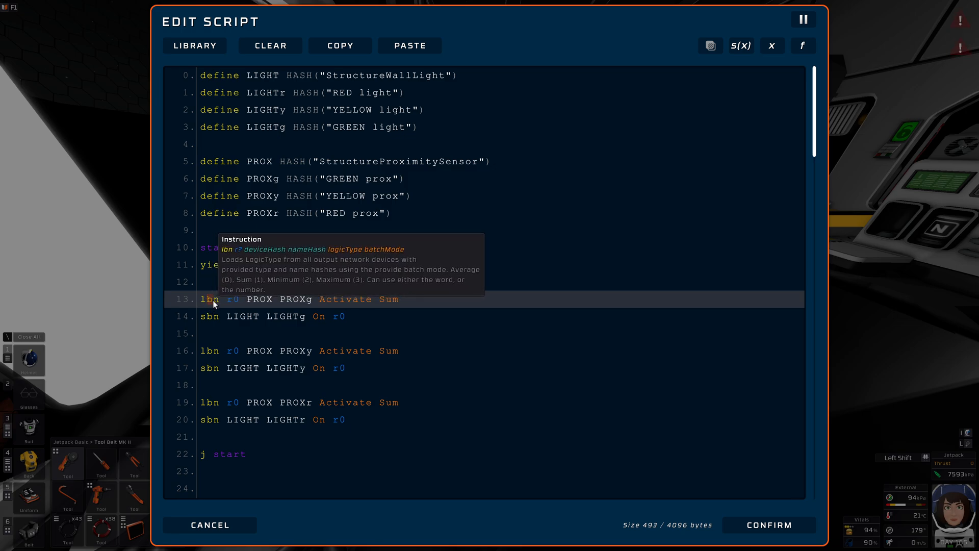
mouse_move(537, 284)
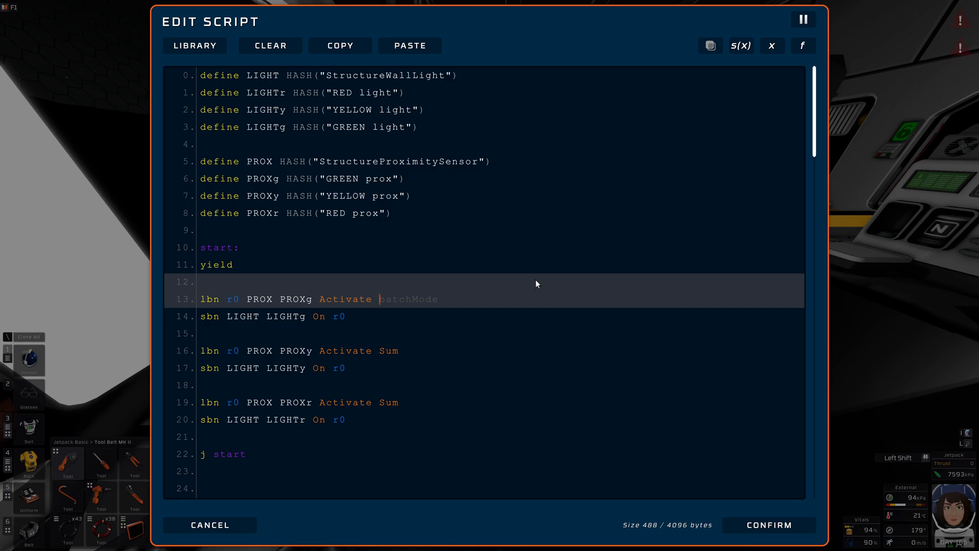
text(Maxis)
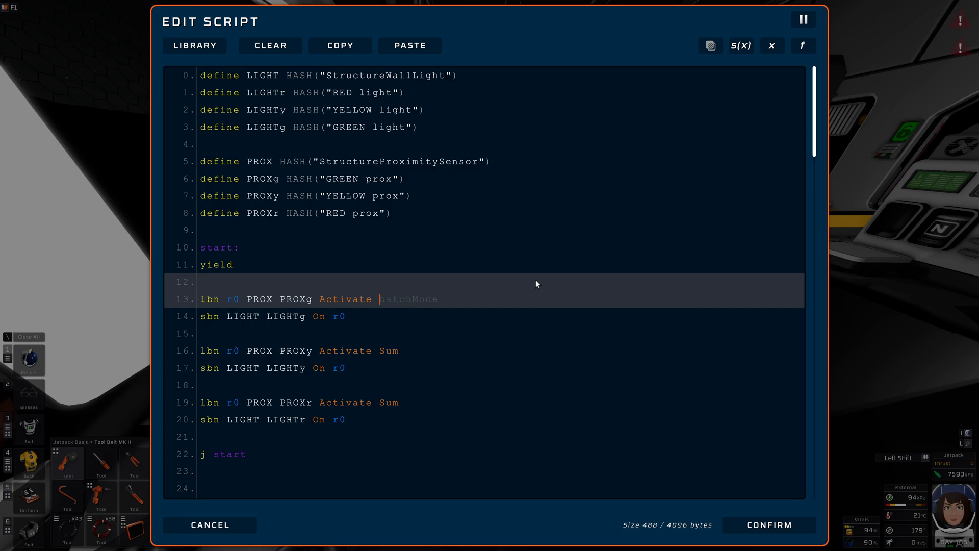
text(Sum)
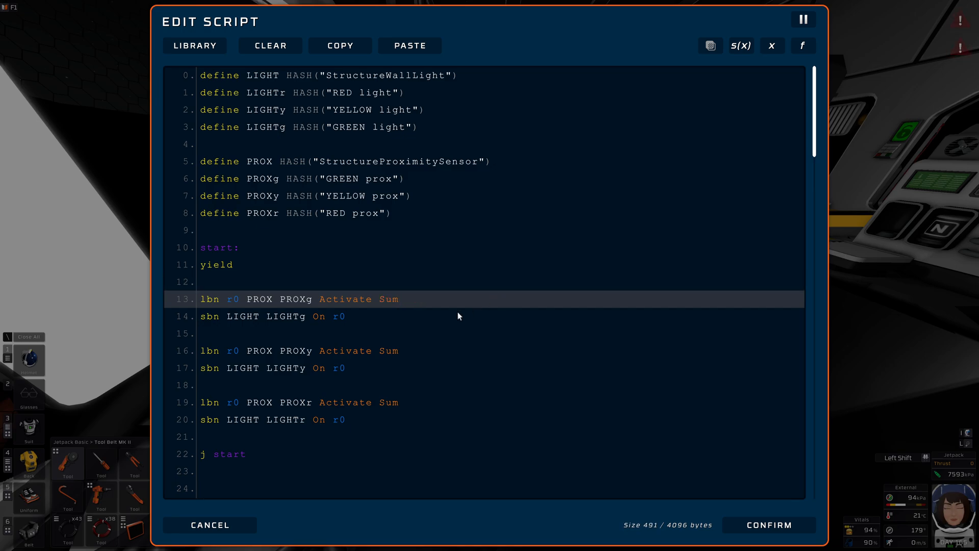
mouse_move(395, 302)
text(lb r0 PROX Activate Maximum)
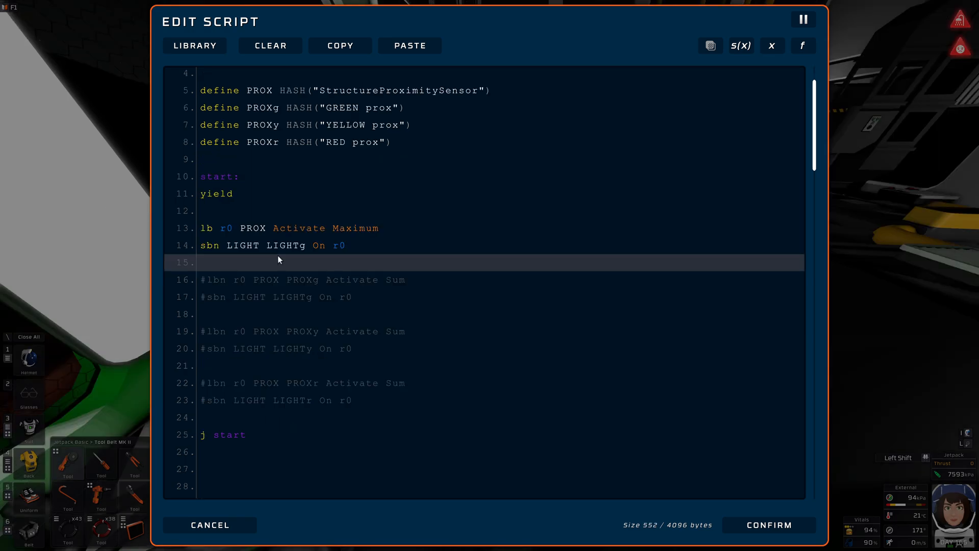
click(221, 263)
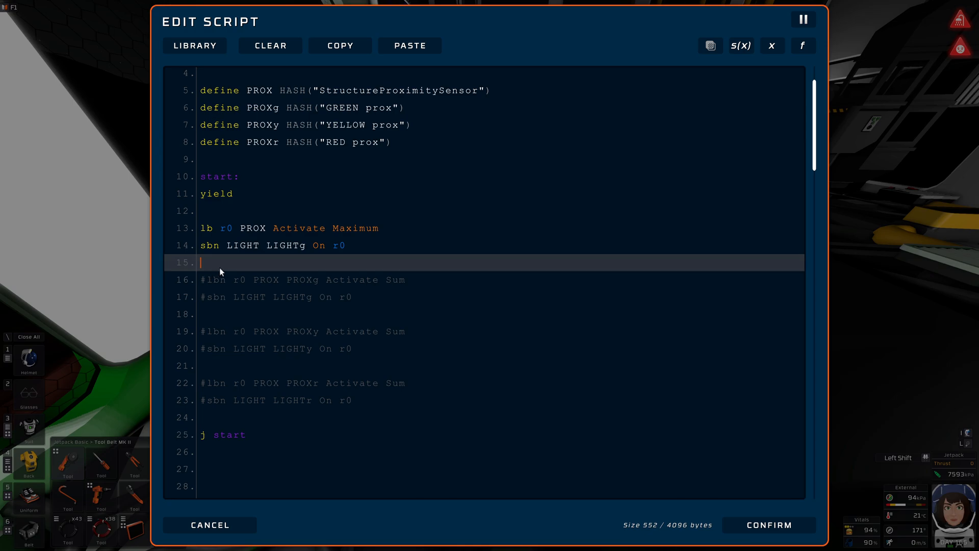
mouse_move(393, 261)
text( #)
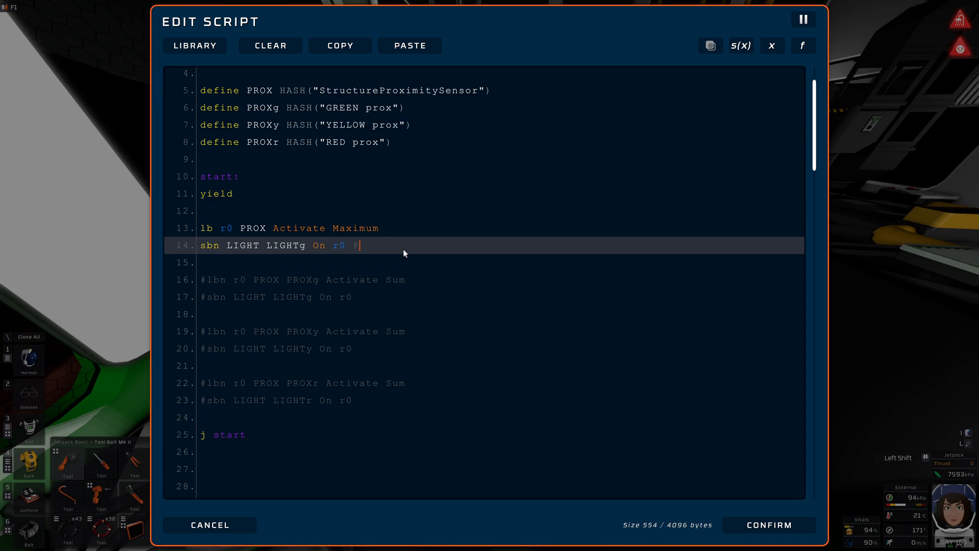
text(reqerge)
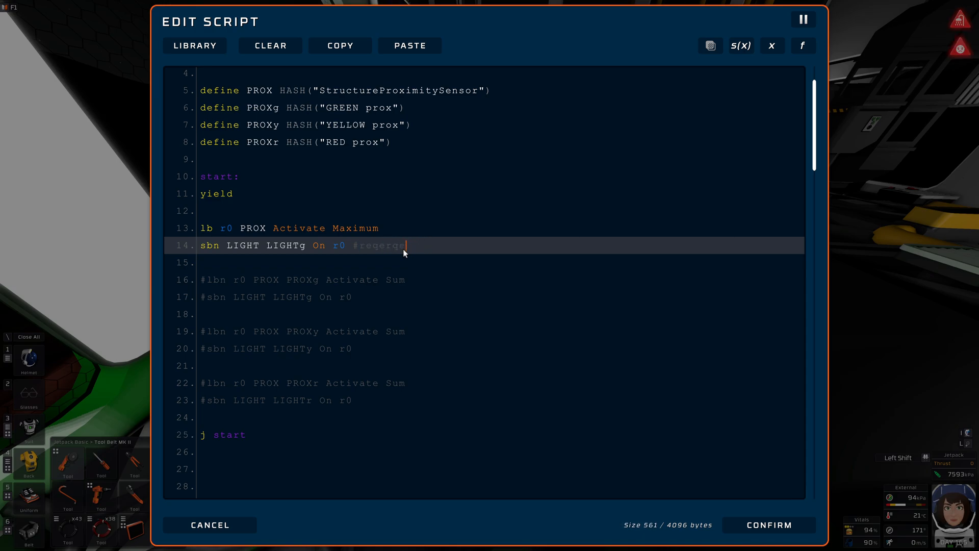
key(BackSpace)
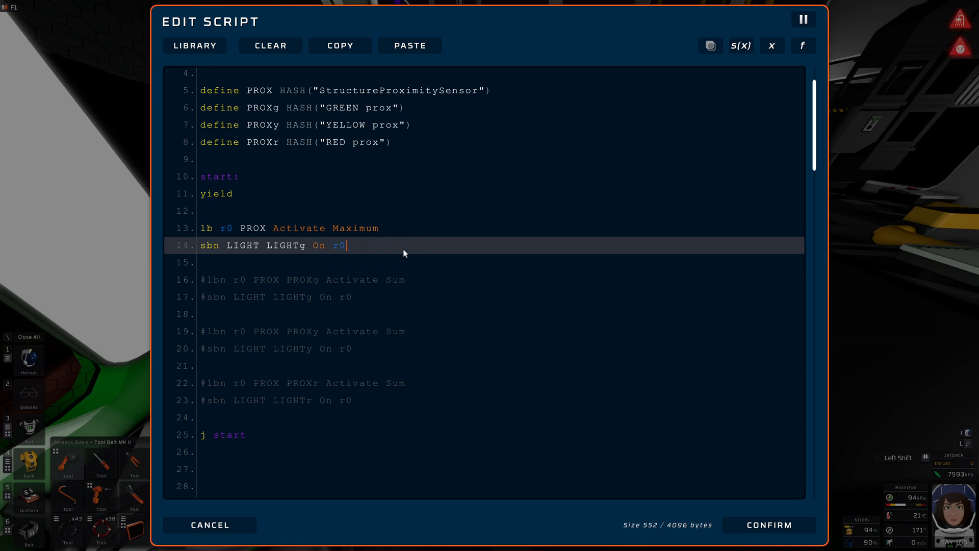
mouse_move(206, 228)
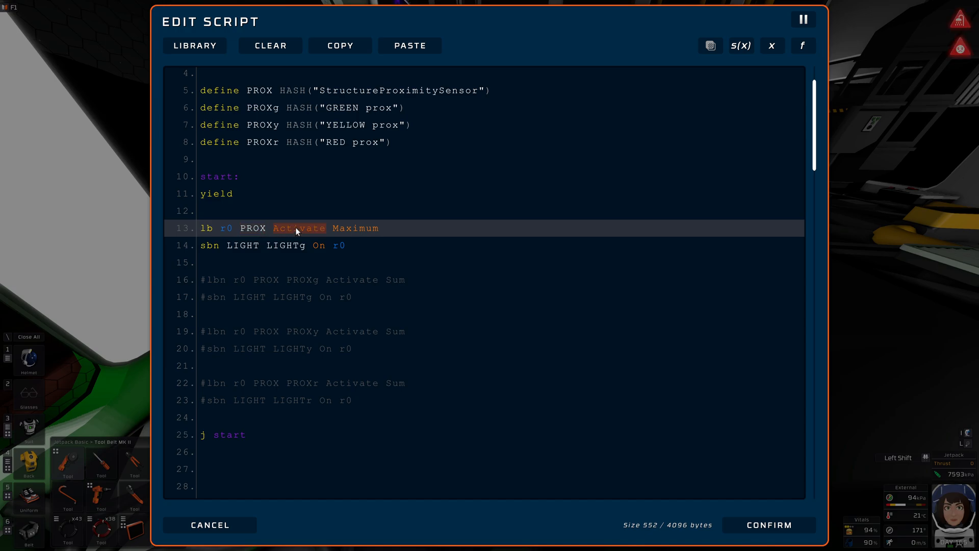
mouse_move(347, 233)
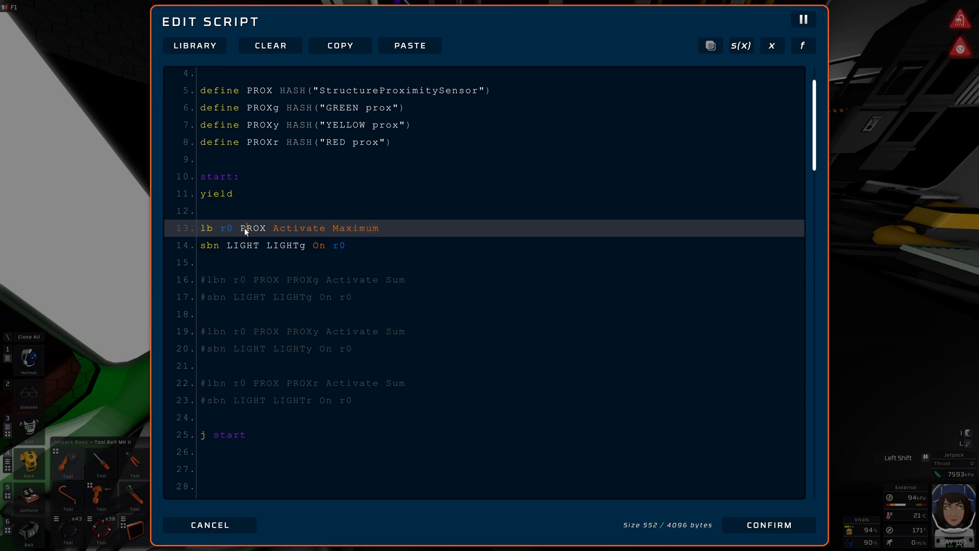
mouse_move(298, 231)
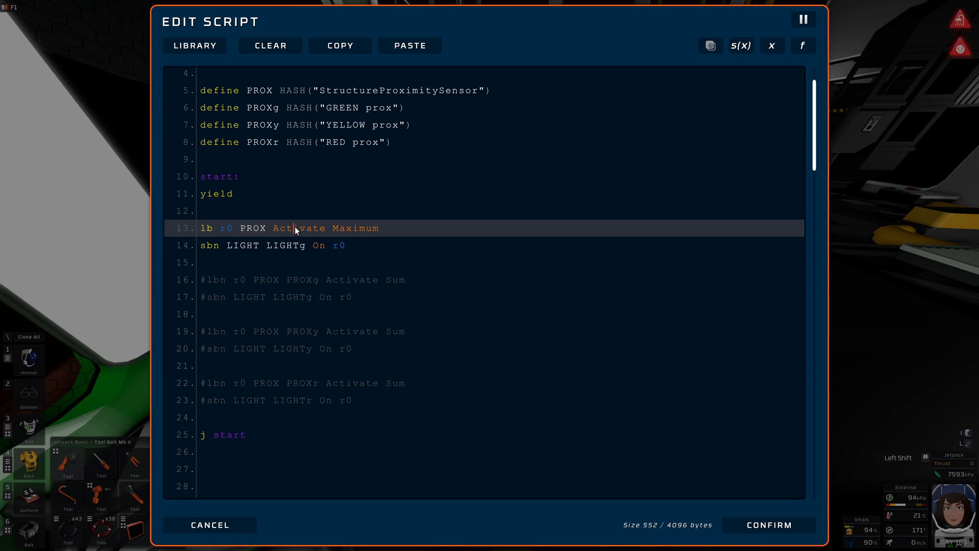
double_click(299, 229)
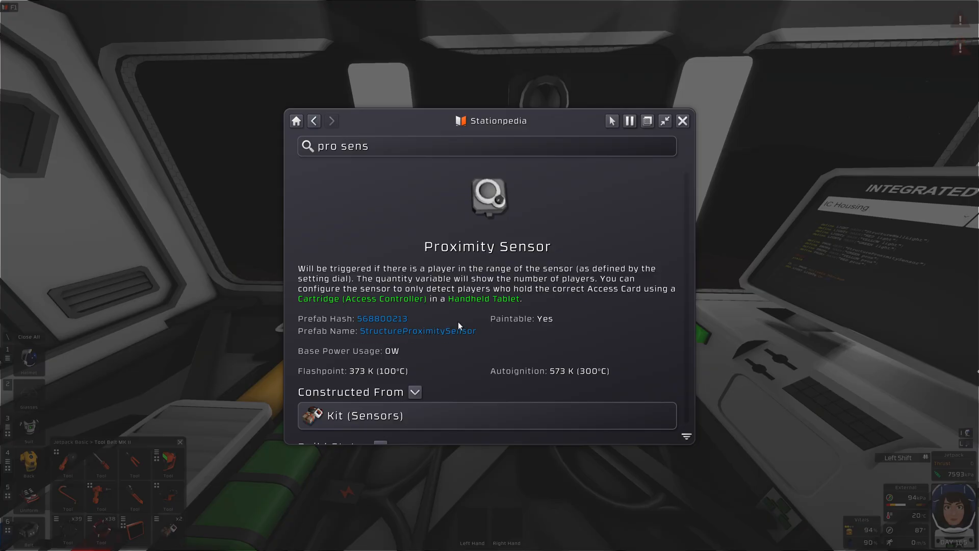
Search Stationpedia for 'active vent', read the Active Vent Mode values Outward 0 and Inward 1, then close it
scroll(down, 3)
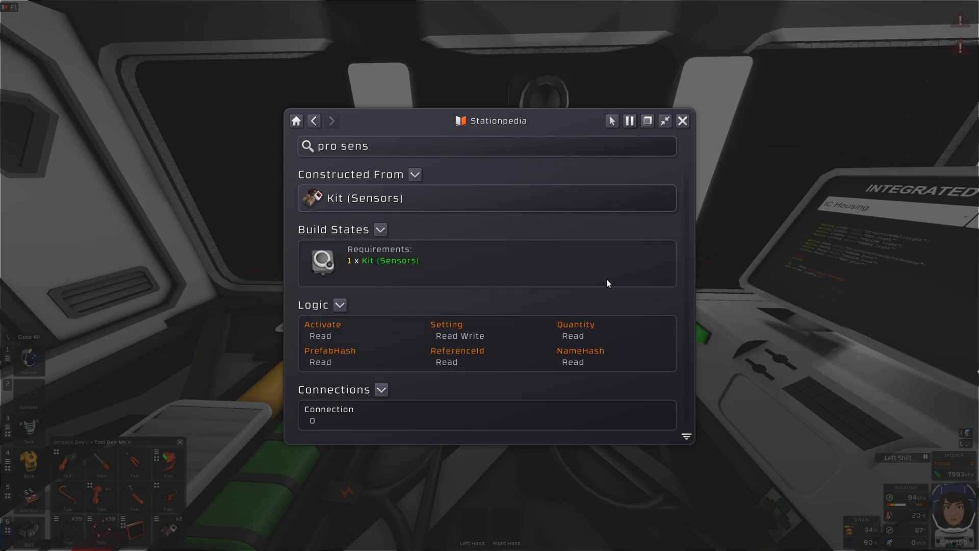
mouse_move(331, 331)
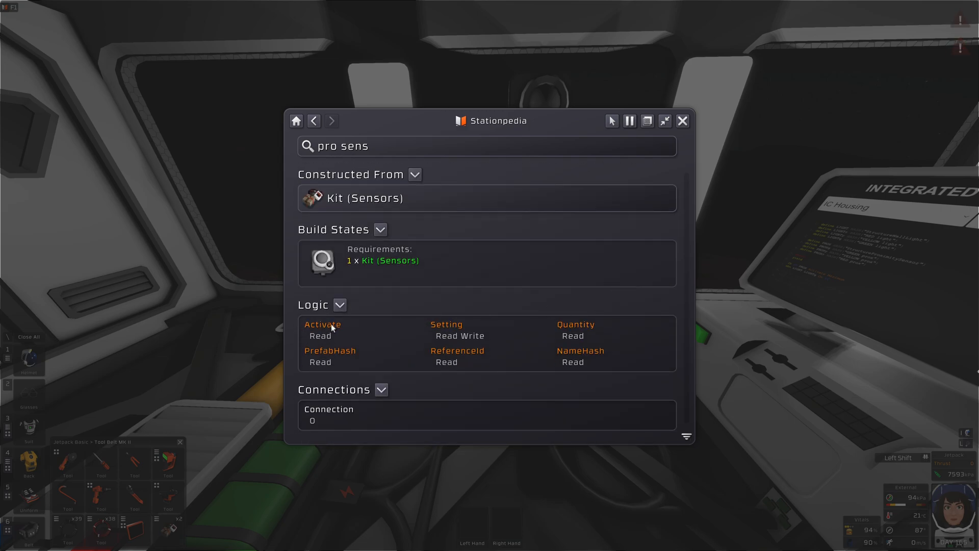
click(322, 324)
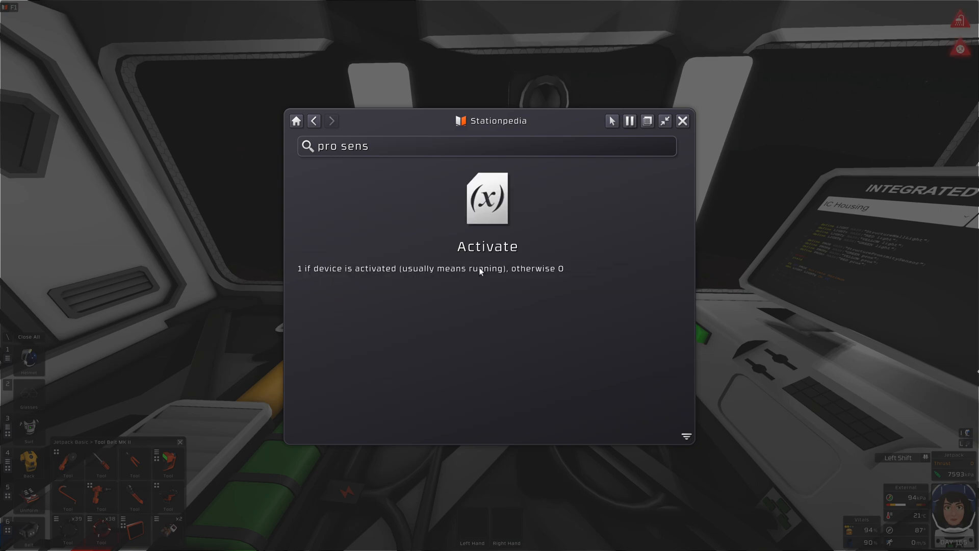
mouse_move(568, 273)
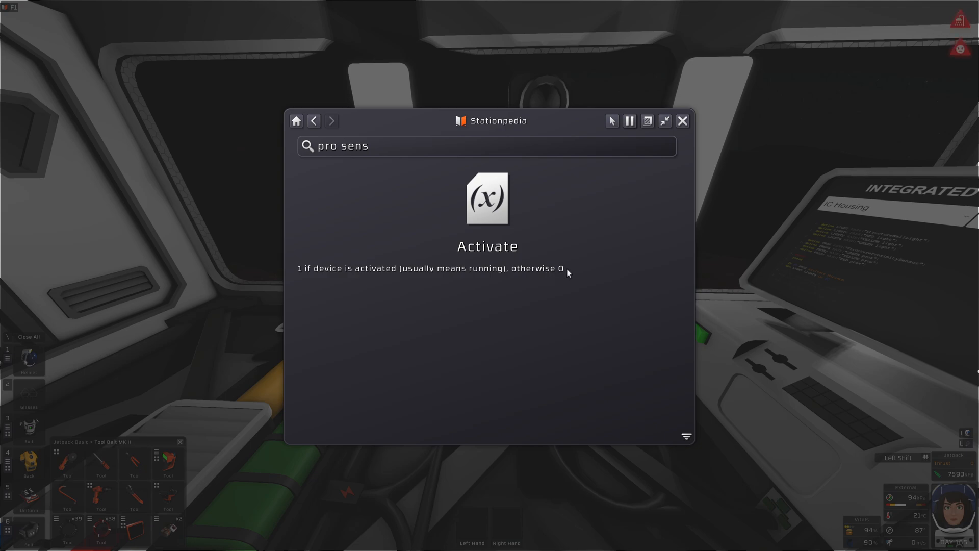
text(active vent)
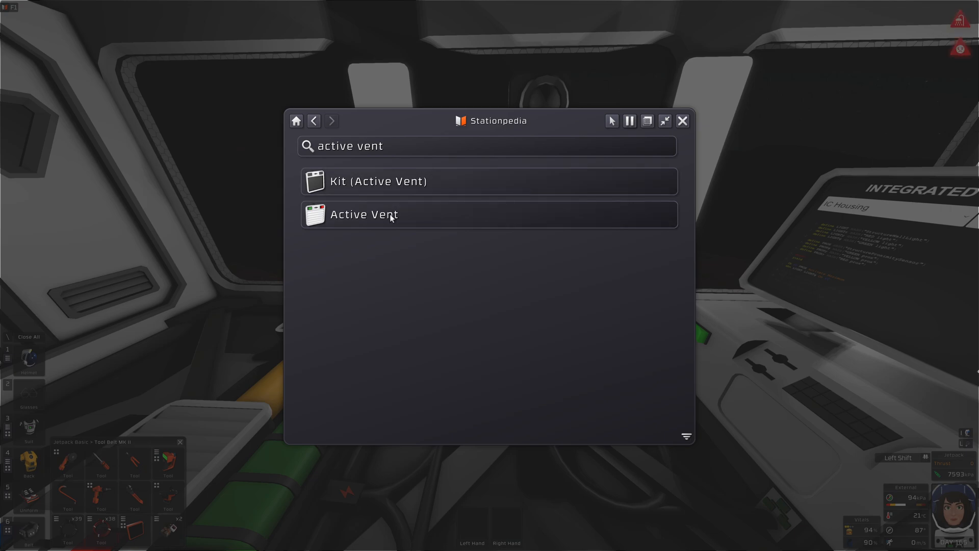
click(363, 214)
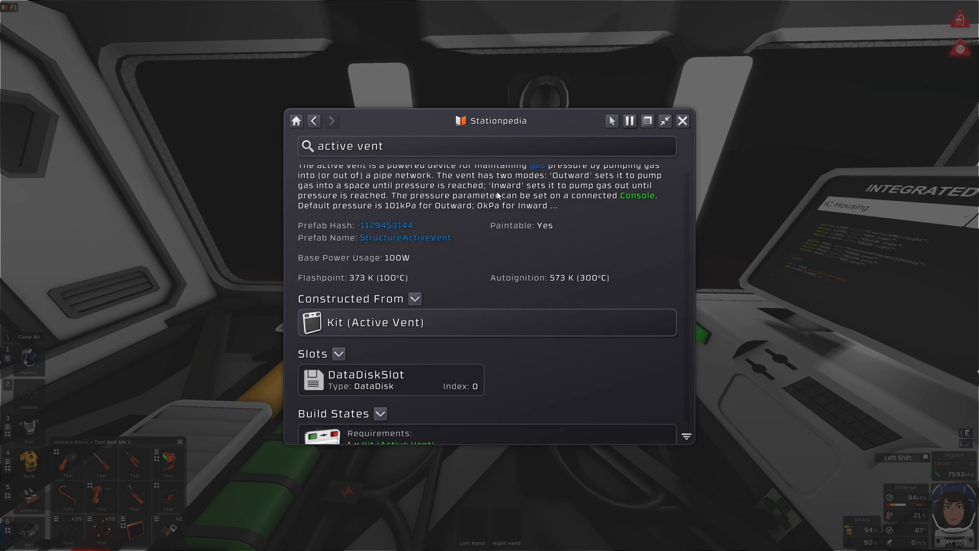
scroll(down, 3)
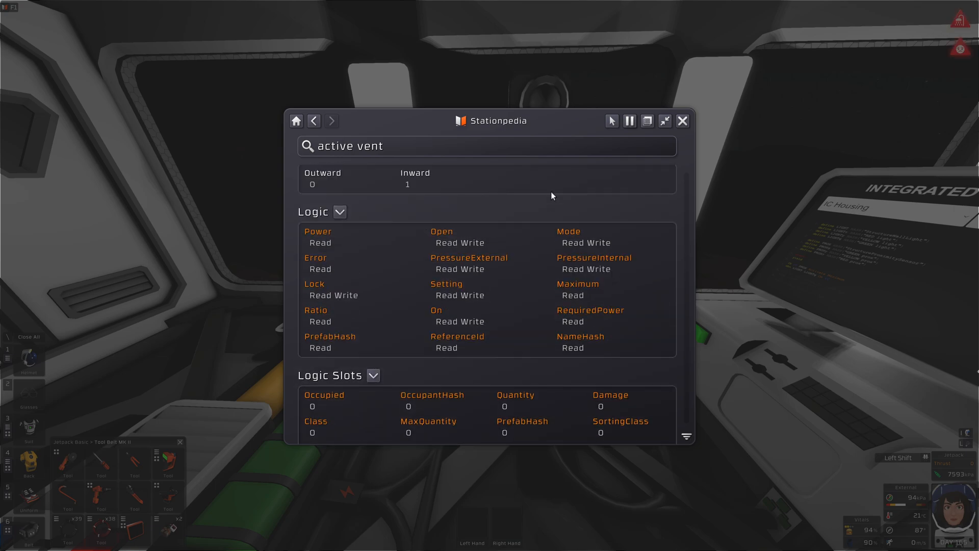
mouse_move(546, 206)
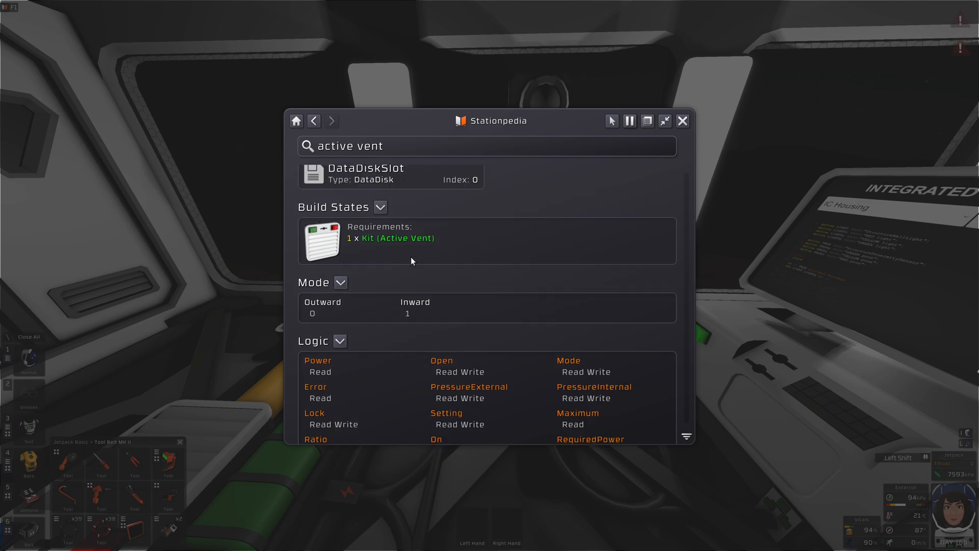
mouse_move(319, 310)
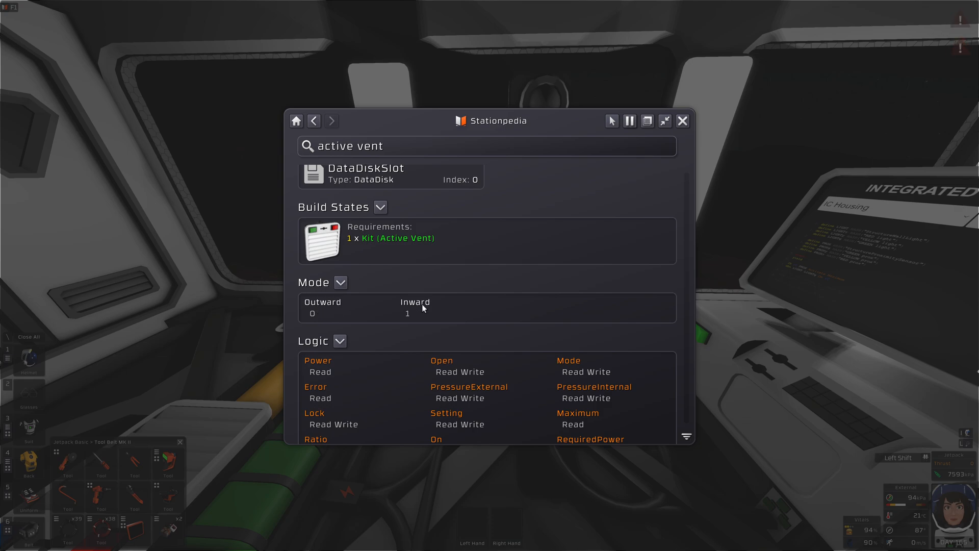
mouse_move(419, 312)
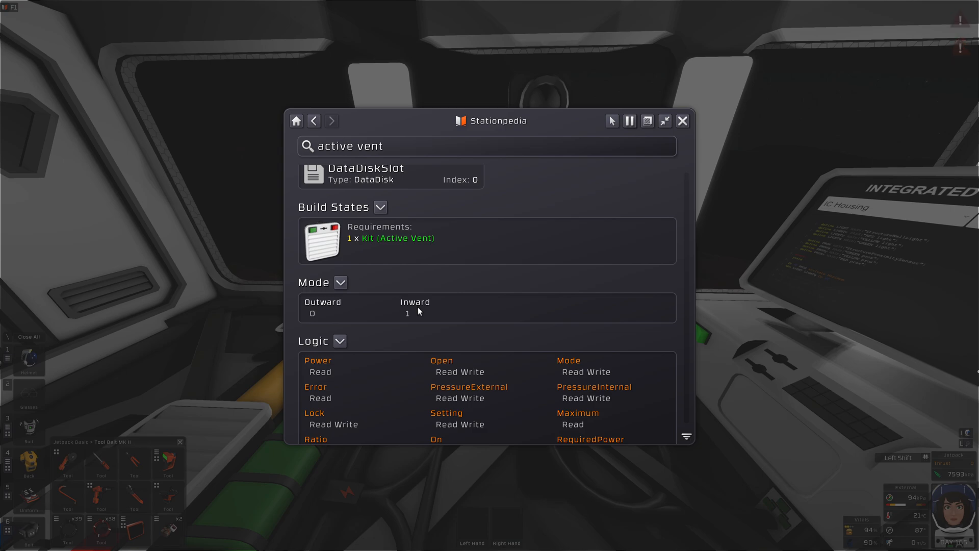
mouse_move(422, 312)
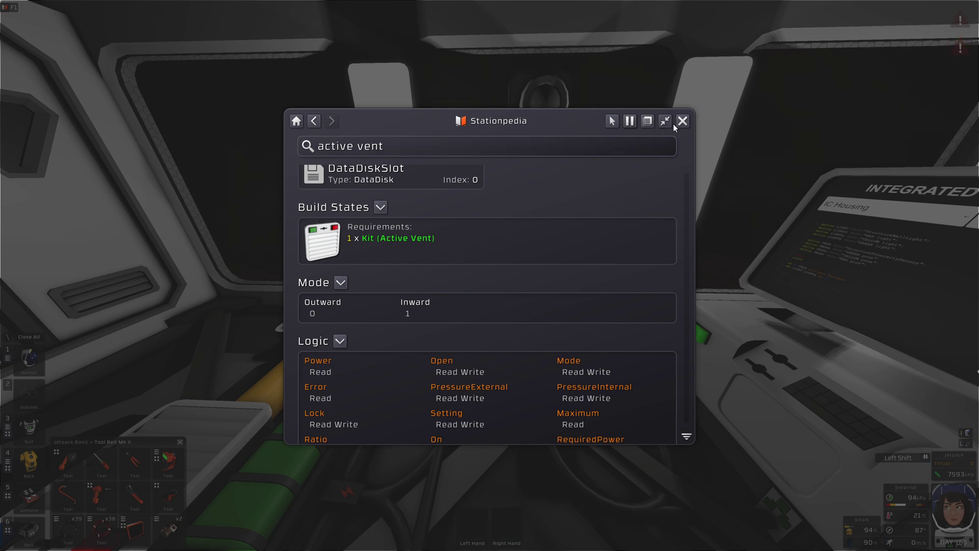
click(685, 121)
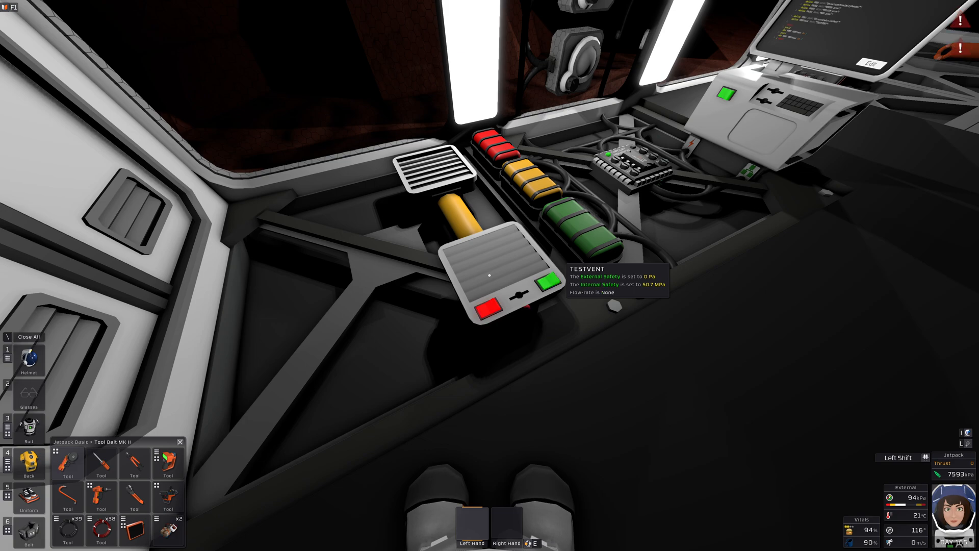
Bring up the Edit Script window for the vent test script
click(491, 308)
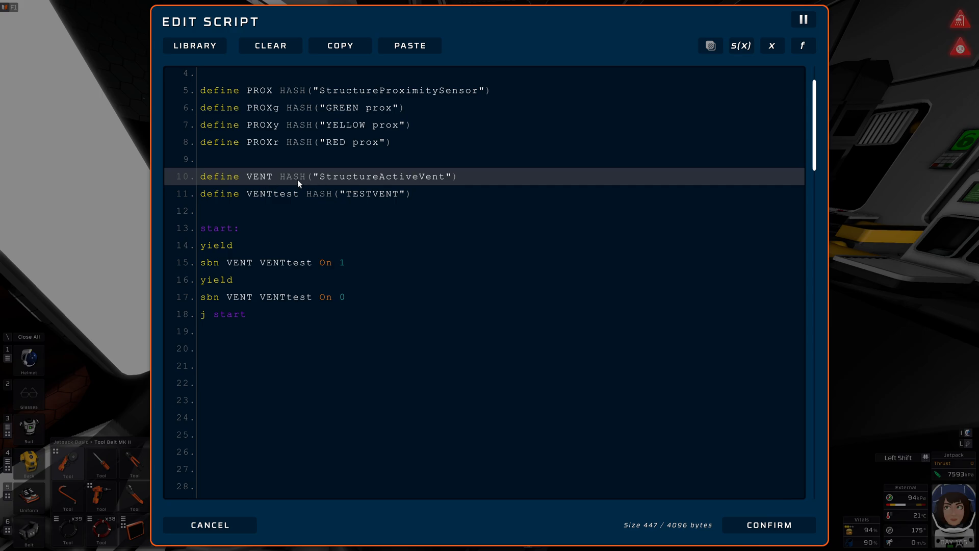
Replace 'On' with 'Mode' in both TESTVENT commands so the loop writes Mode 1 and Mode 0
double_click(259, 177)
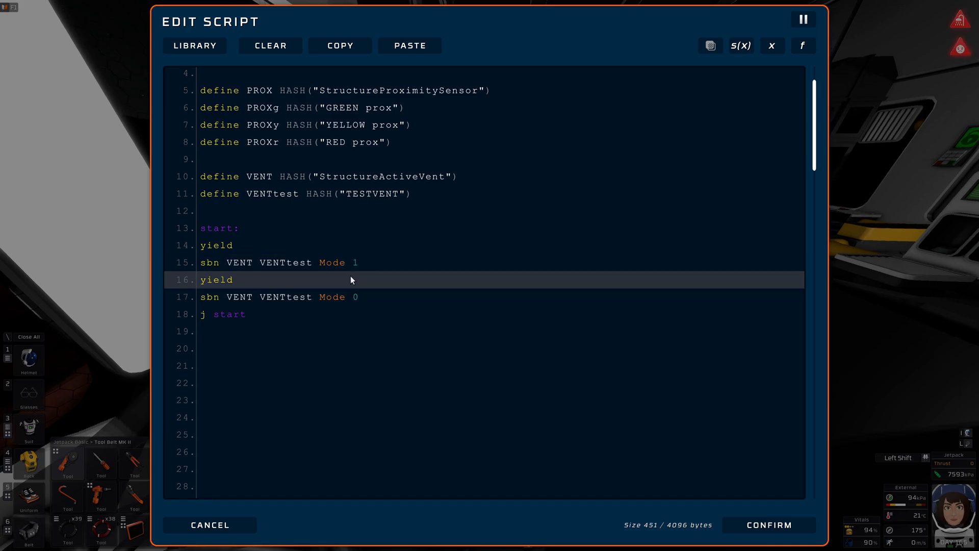
click(343, 267)
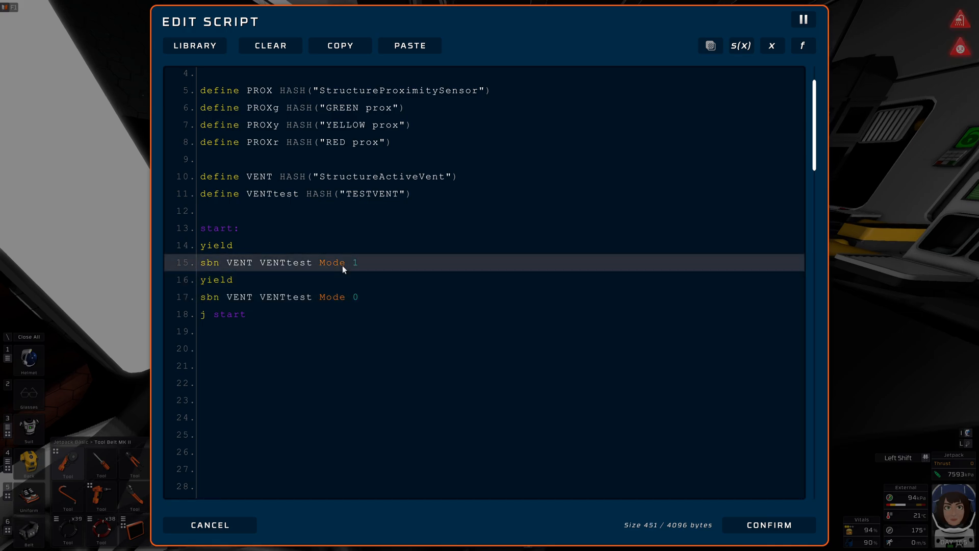
click(210, 524)
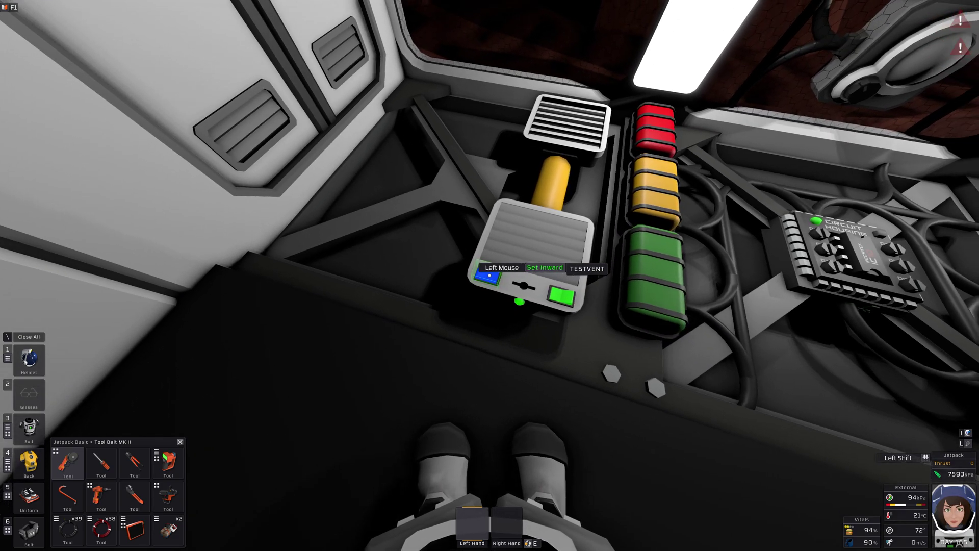
Switch the TESTVENT to Inward mode by interacting with the vent
click(488, 275)
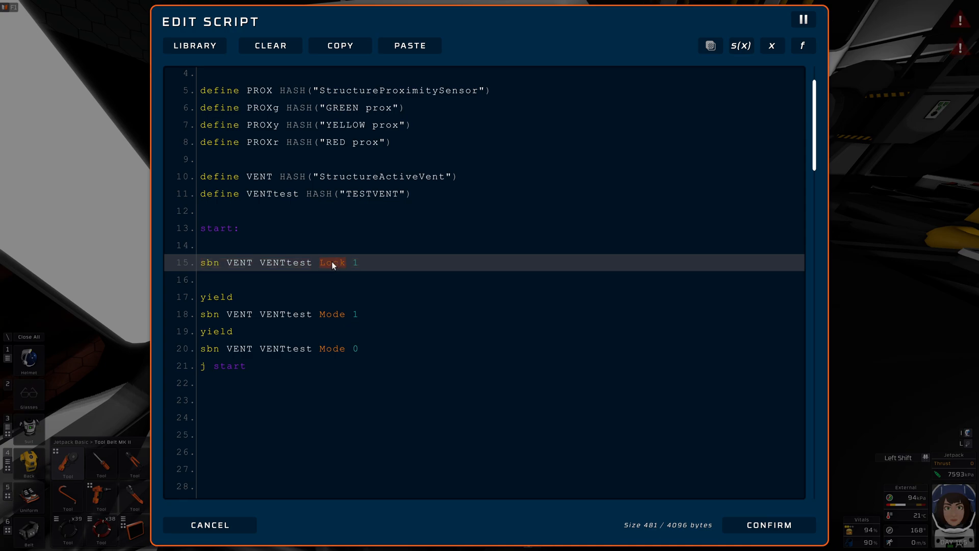
mouse_move(310, 272)
text(lbns r0 VENT VENTtest 0 Occupied Sum)
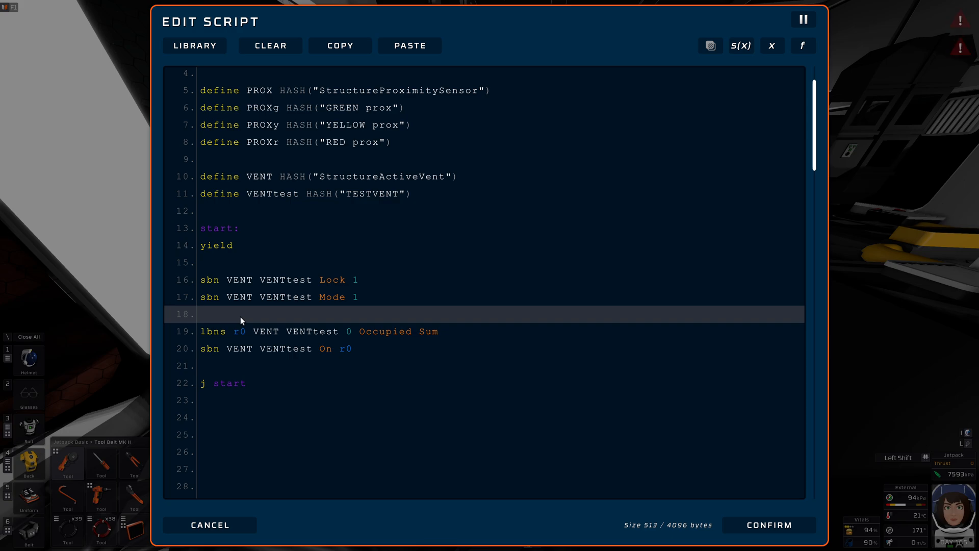
mouse_move(243, 314)
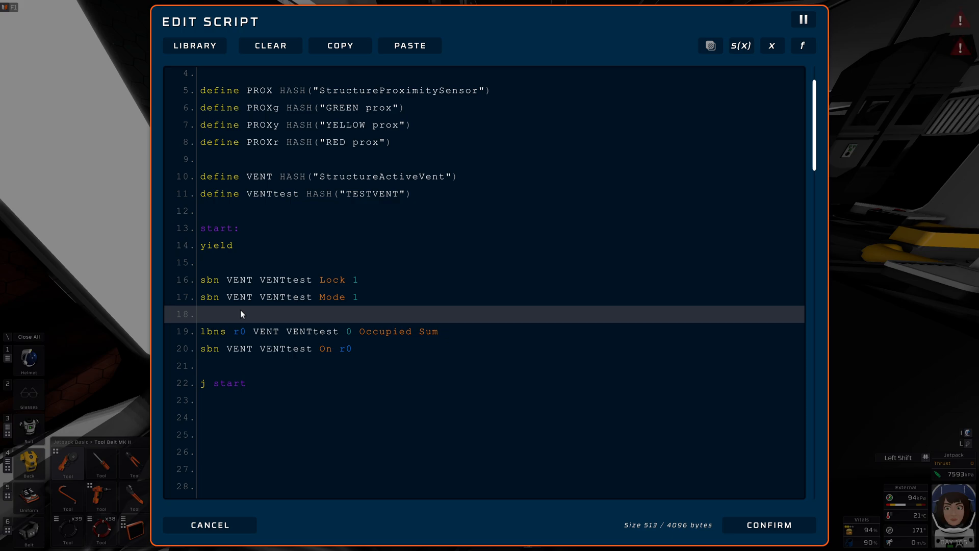
Browse the active vent's Stationpedia Logic Slots (Occupied, OccupantHash, Quantity) and return to the script
click(216, 330)
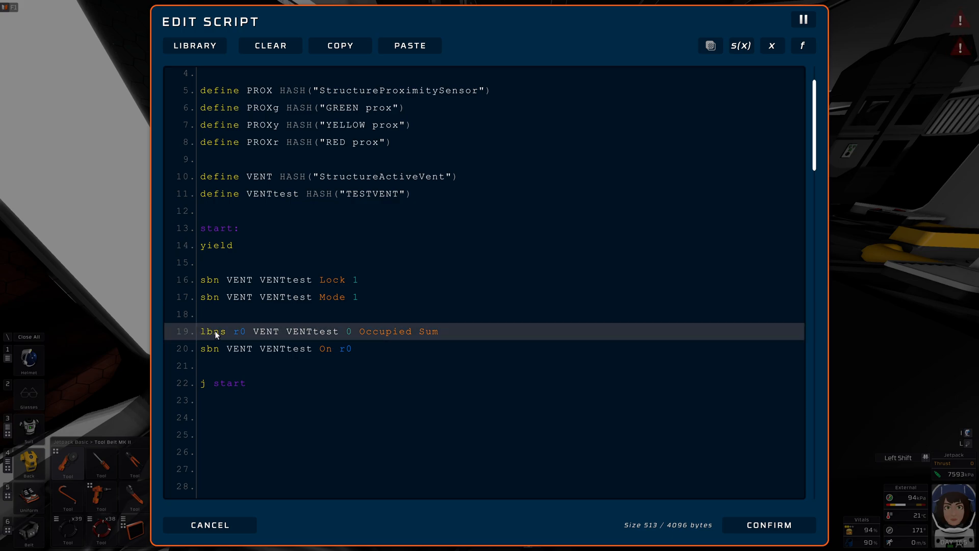
mouse_move(212, 334)
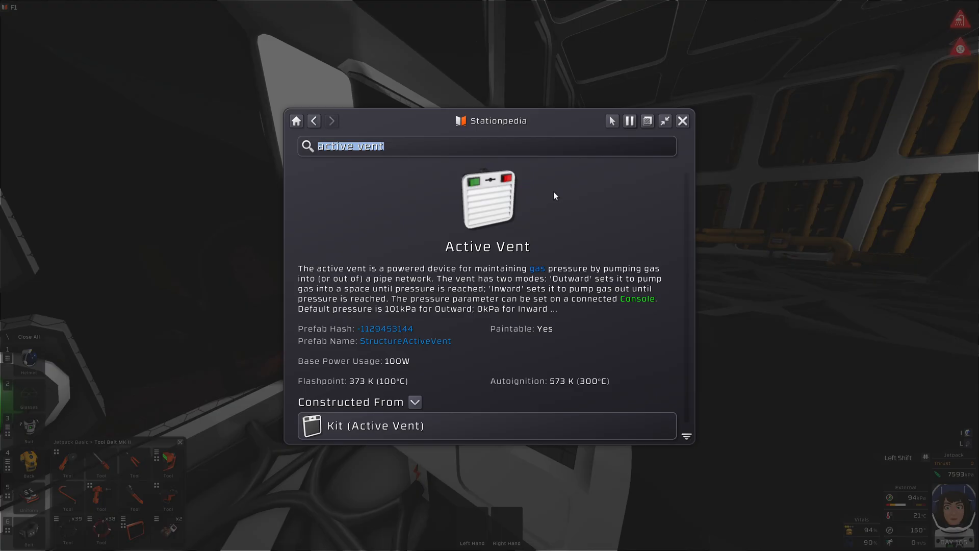
scroll(down, 3)
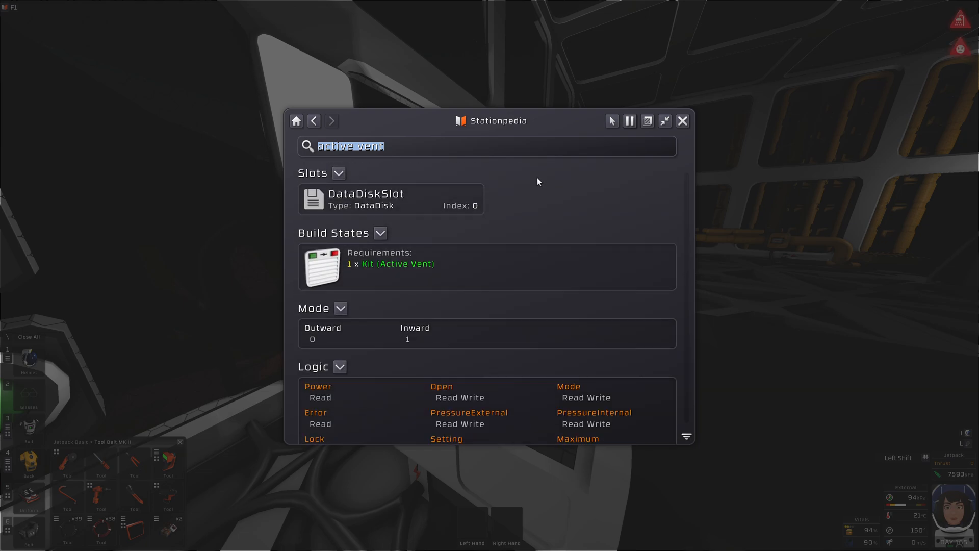
mouse_move(380, 210)
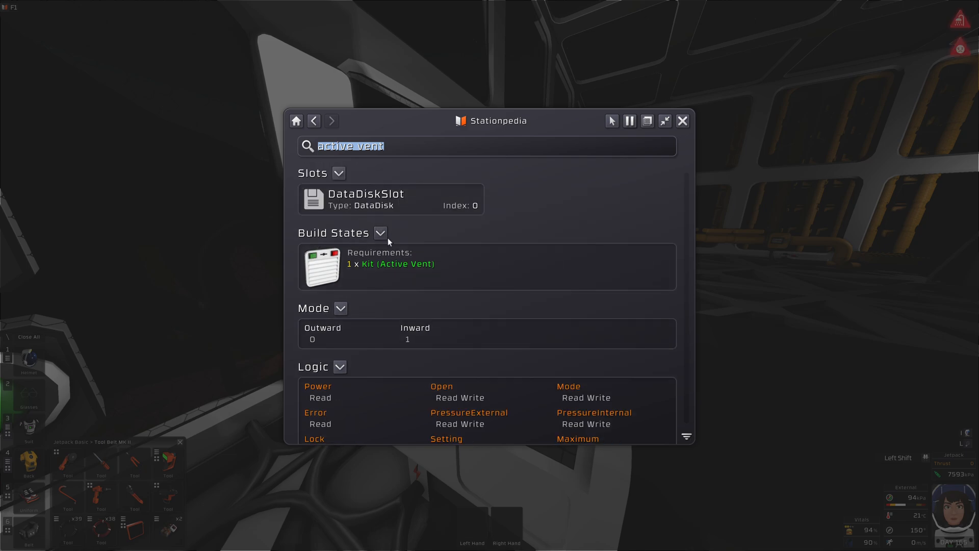
click(338, 172)
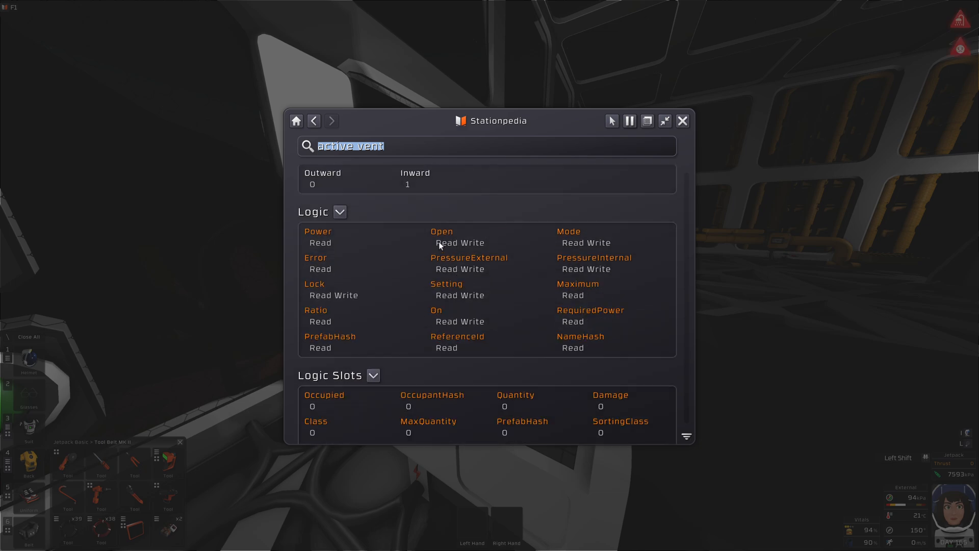
scroll(down, 3)
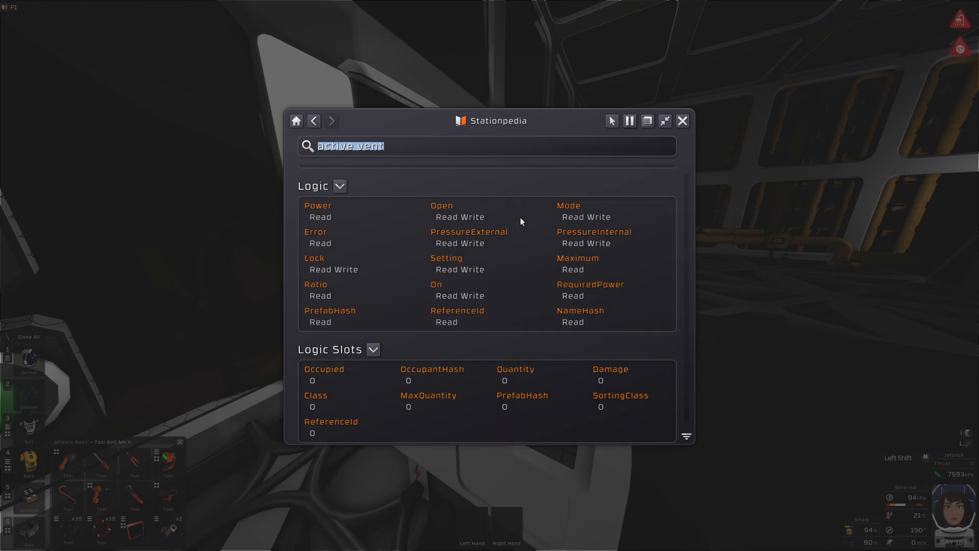
scroll(down, 3)
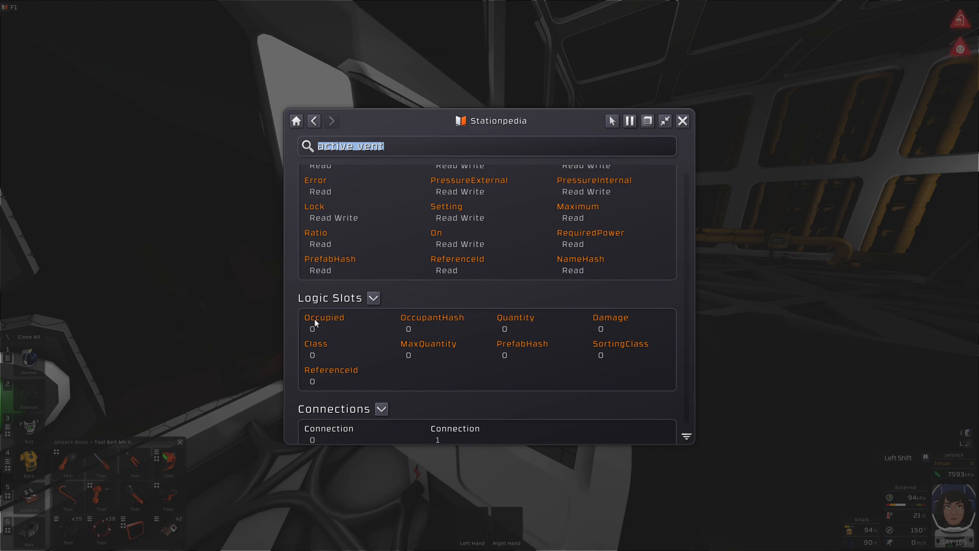
mouse_move(313, 335)
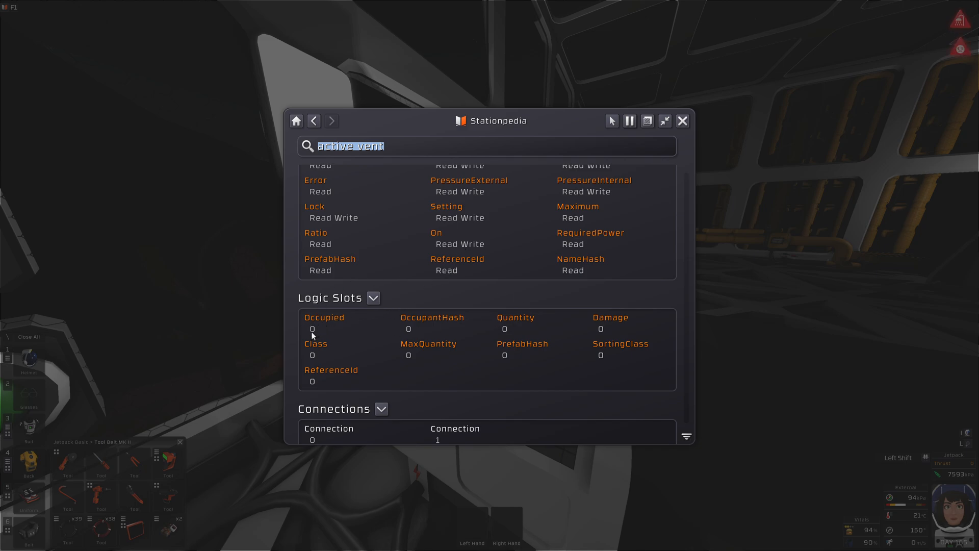
mouse_move(385, 316)
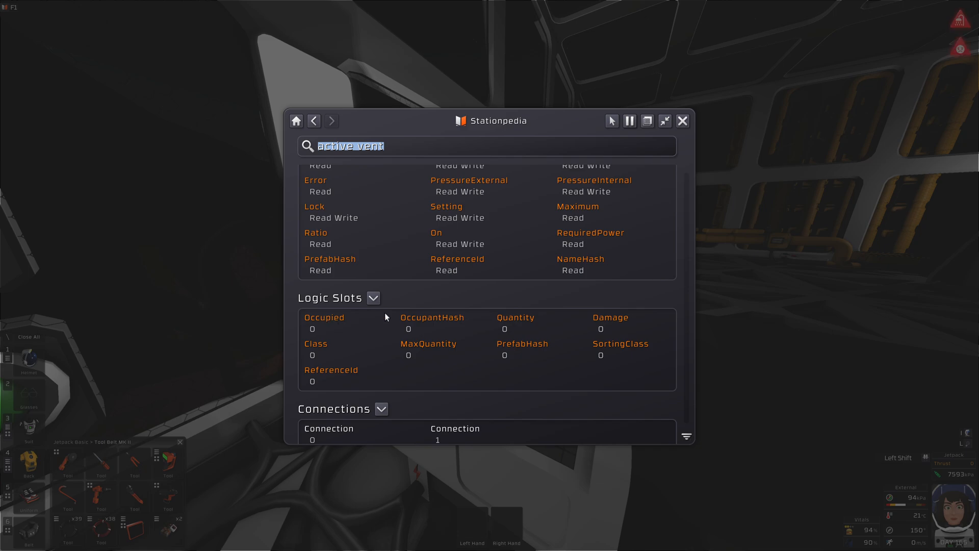
mouse_move(515, 313)
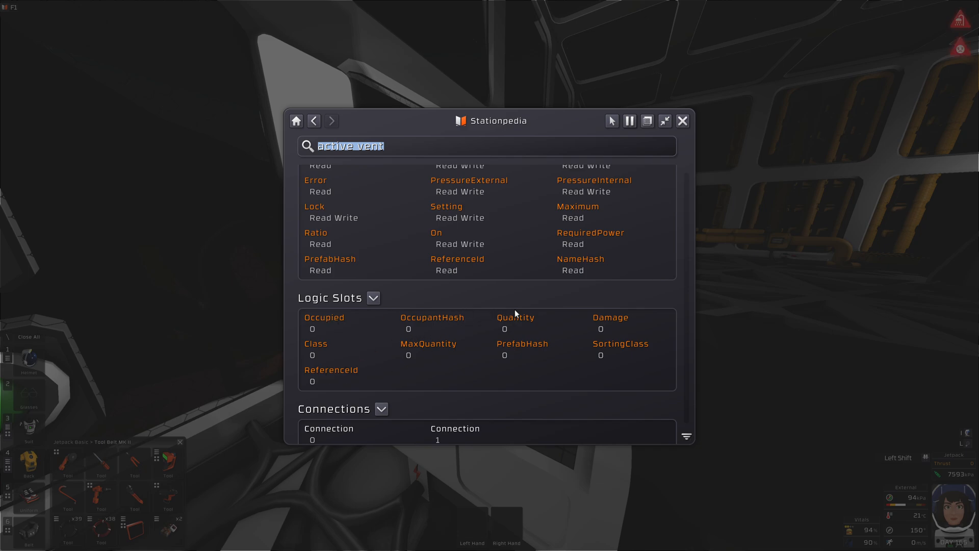
mouse_move(438, 347)
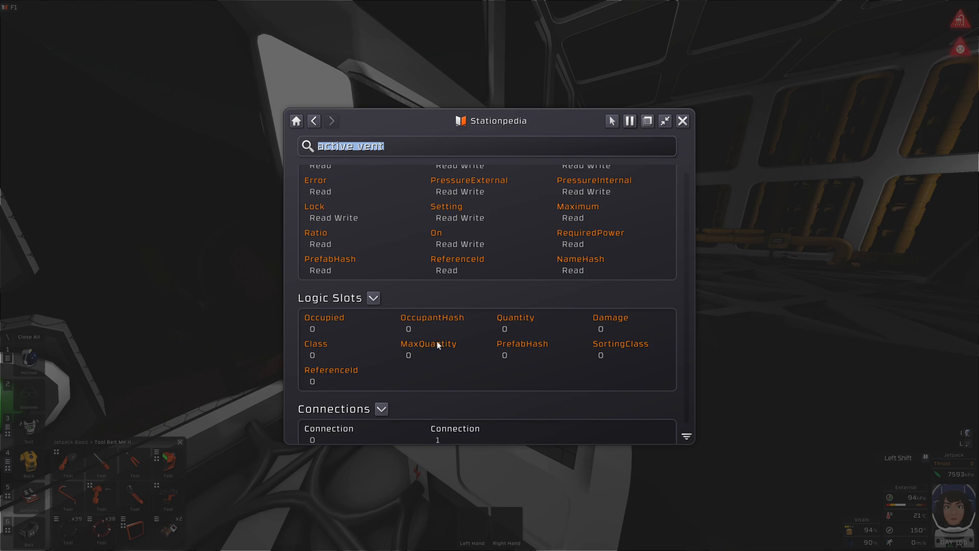
mouse_move(449, 349)
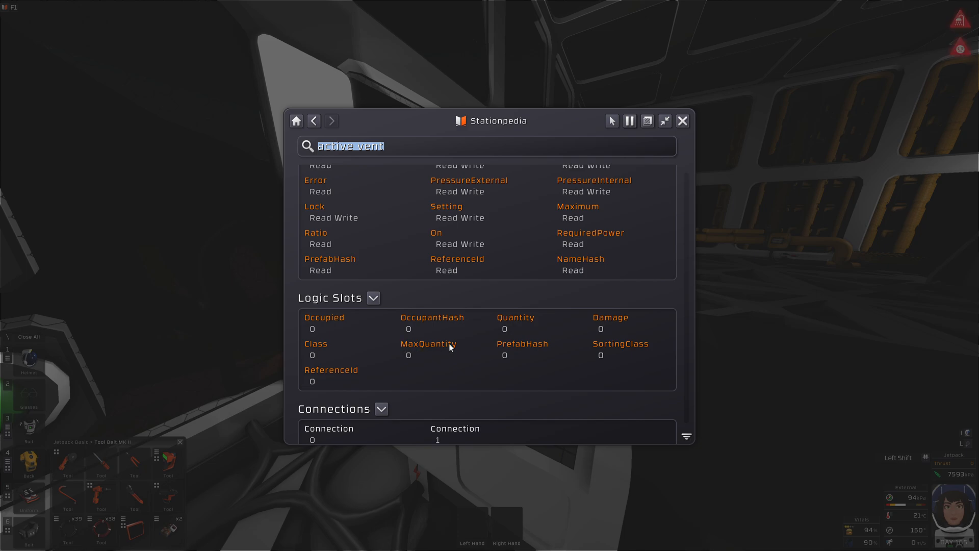
mouse_move(420, 347)
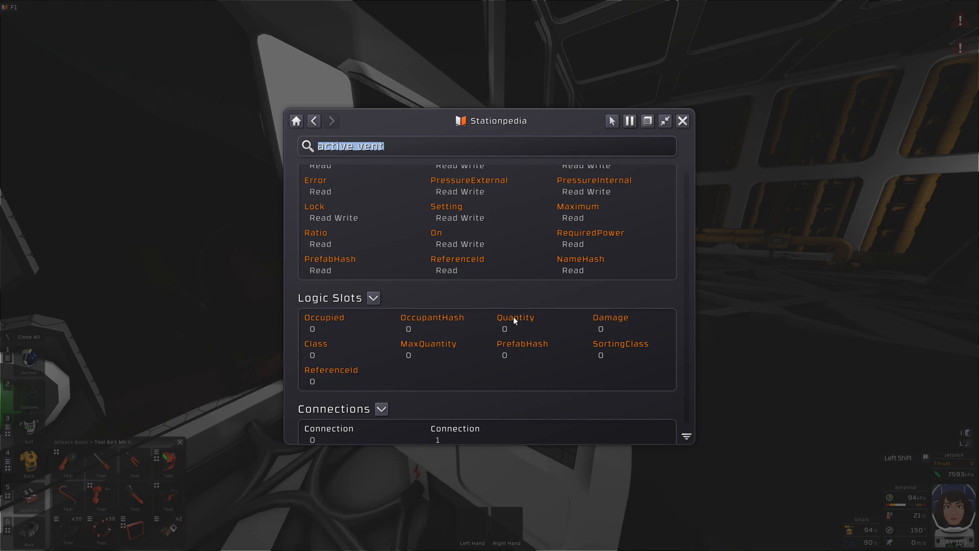
mouse_move(516, 320)
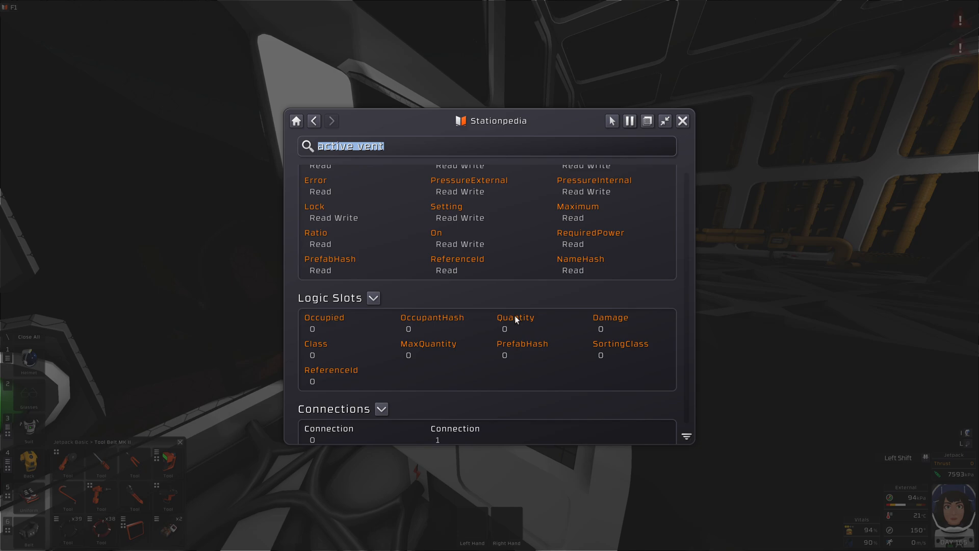
click(683, 121)
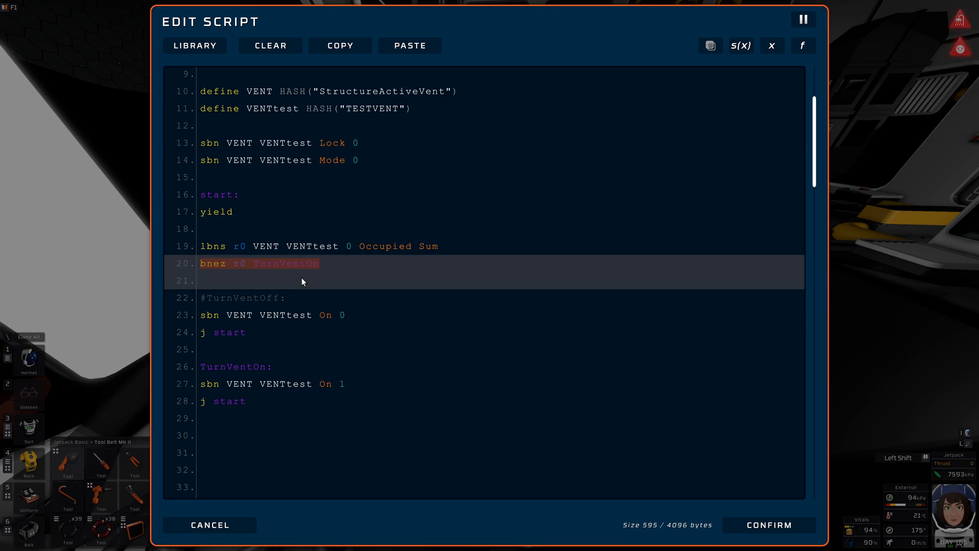
mouse_move(282, 286)
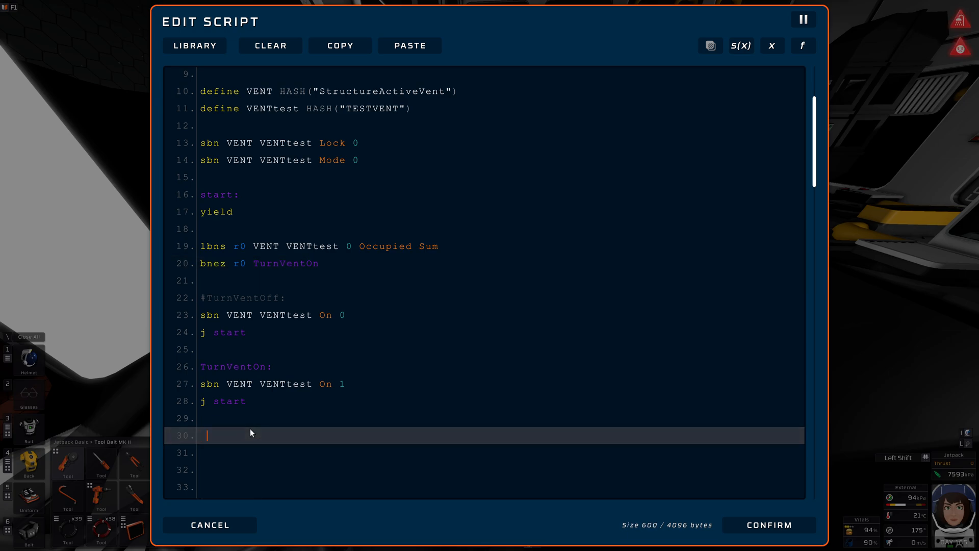
Begin changing line 20's bnez r0 TurnVentOn into a bne with a 0 argument
text(j s)
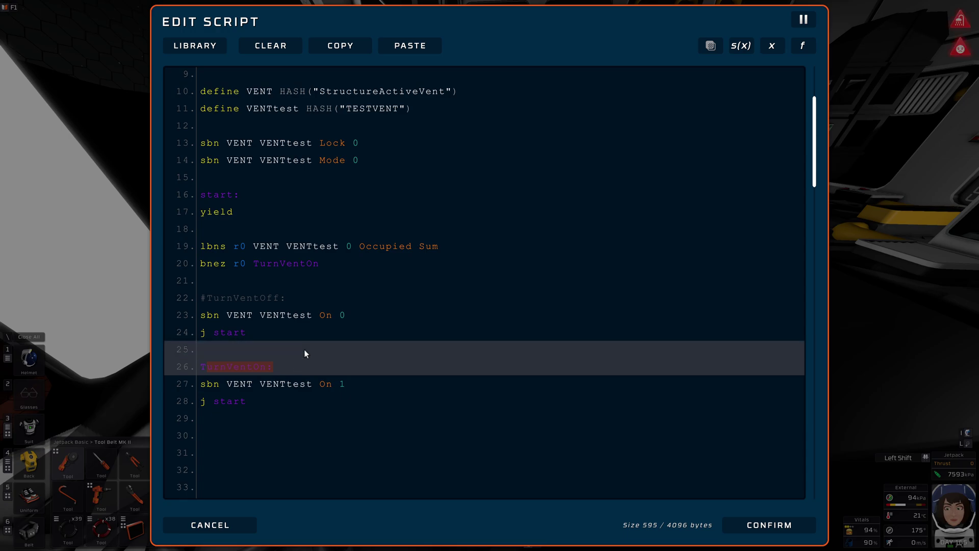
click(248, 279)
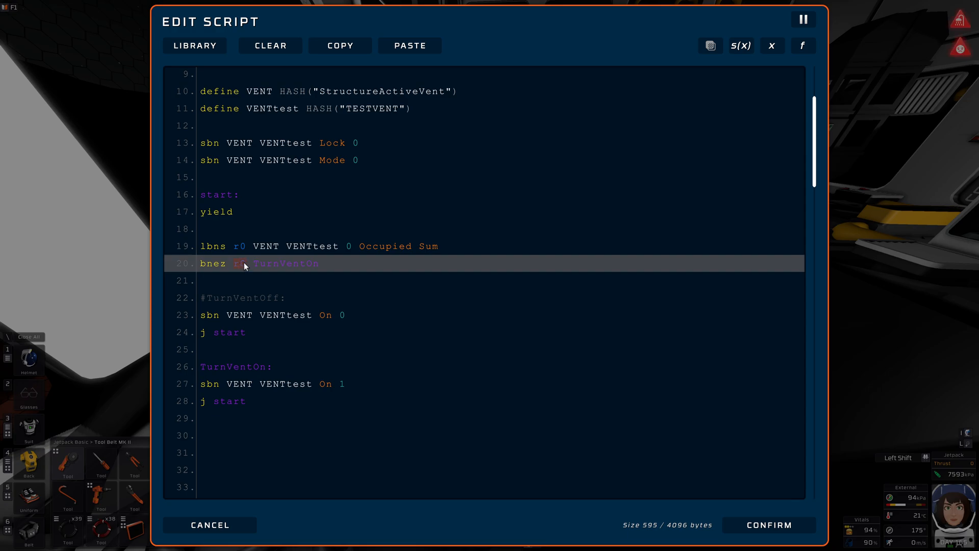
mouse_move(212, 267)
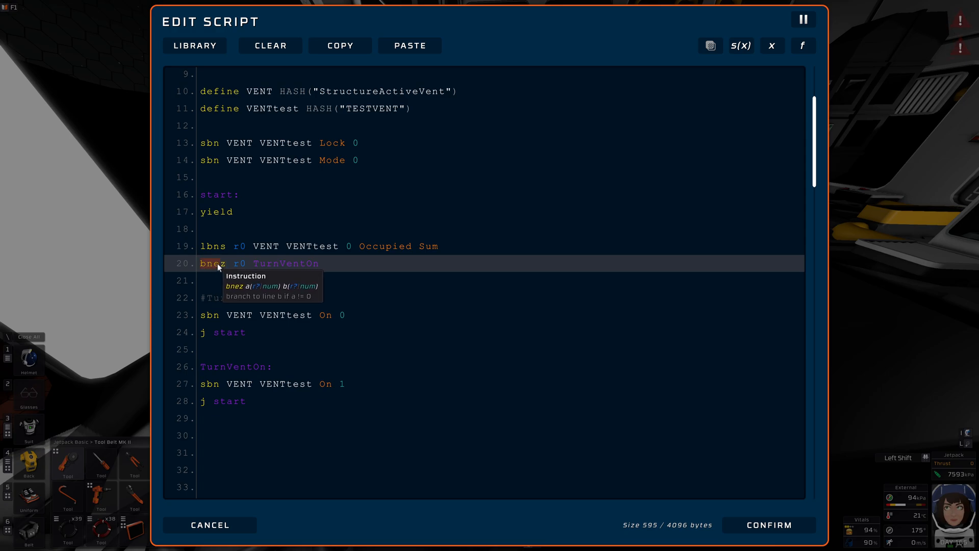
mouse_move(226, 267)
text( 0)
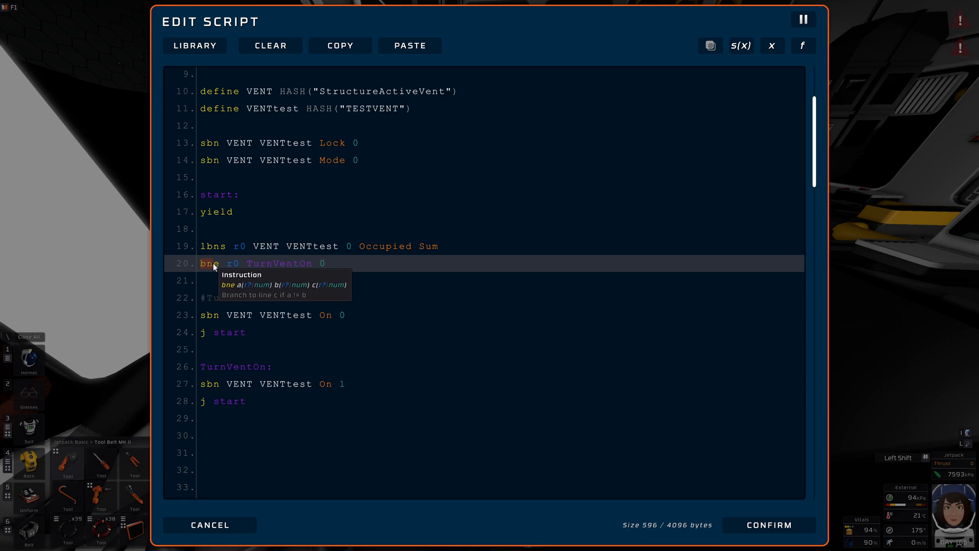
mouse_move(248, 266)
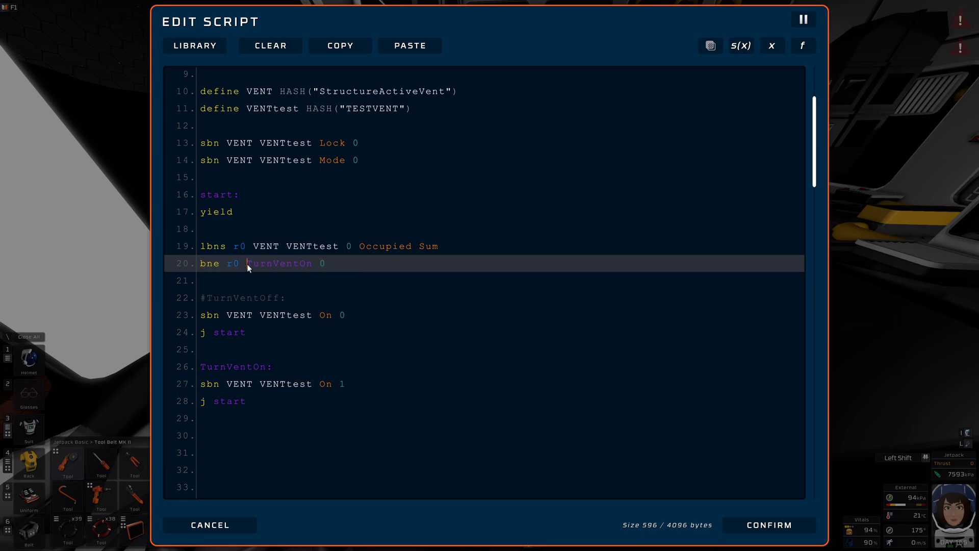
Rearrange line 20 to bne r0 0 TurnVentOn and start a new branch line below
text(0)
click(483, 281)
text(bne)
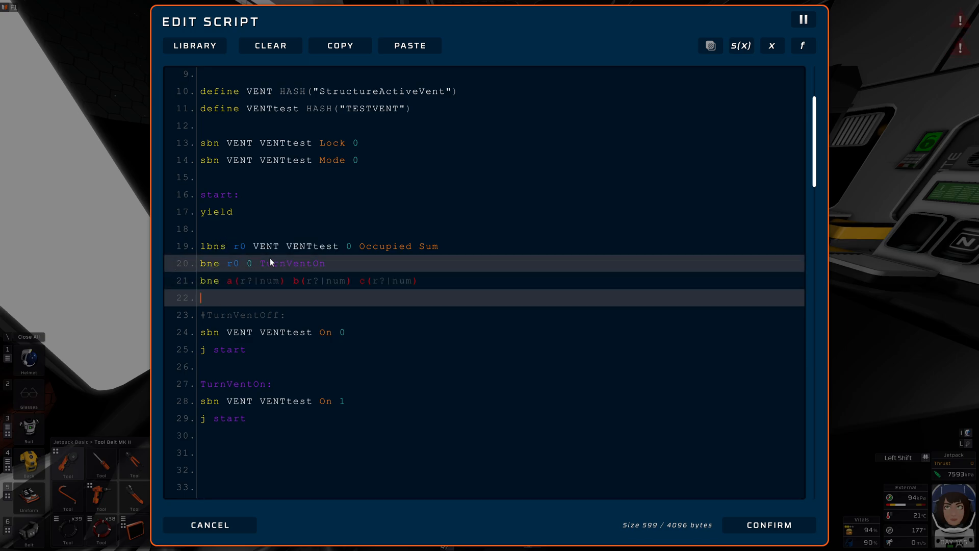
double_click(302, 263)
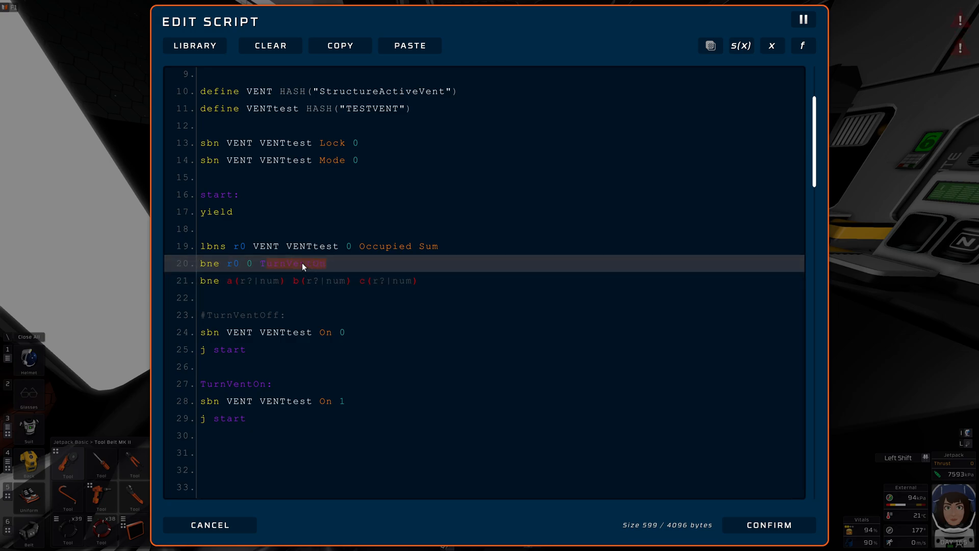
mouse_move(205, 267)
text(b)
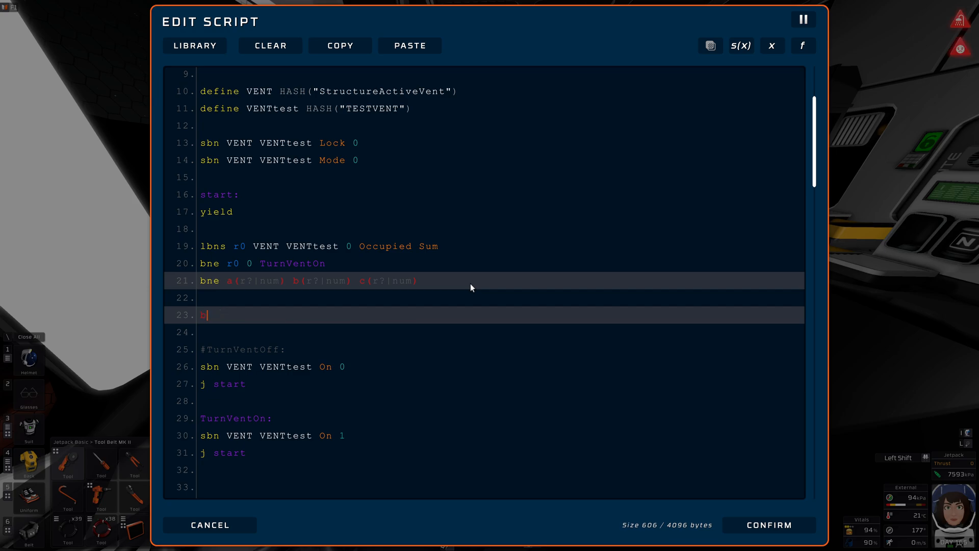
text(gtz)
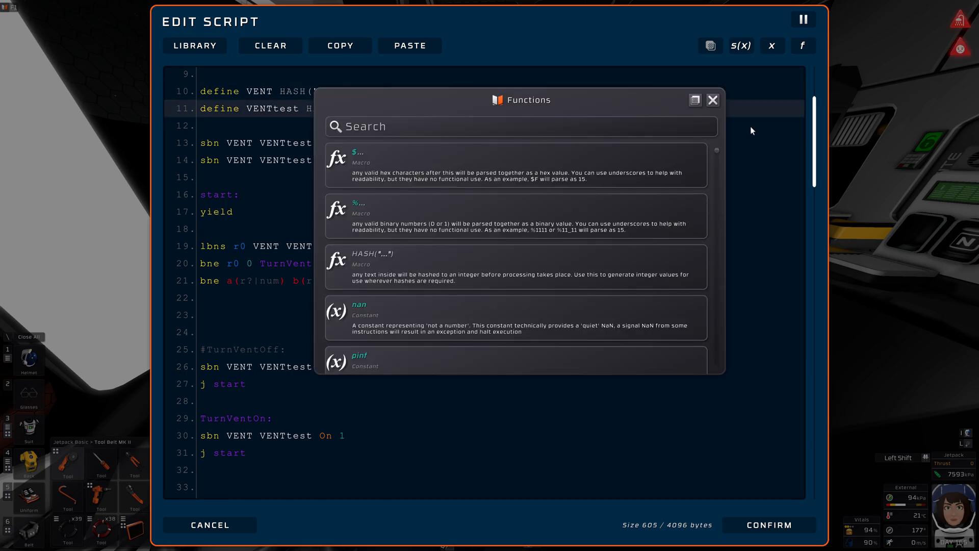
Scroll the Functions reference through relative branch and load instructions, then close it
scroll(down, 3)
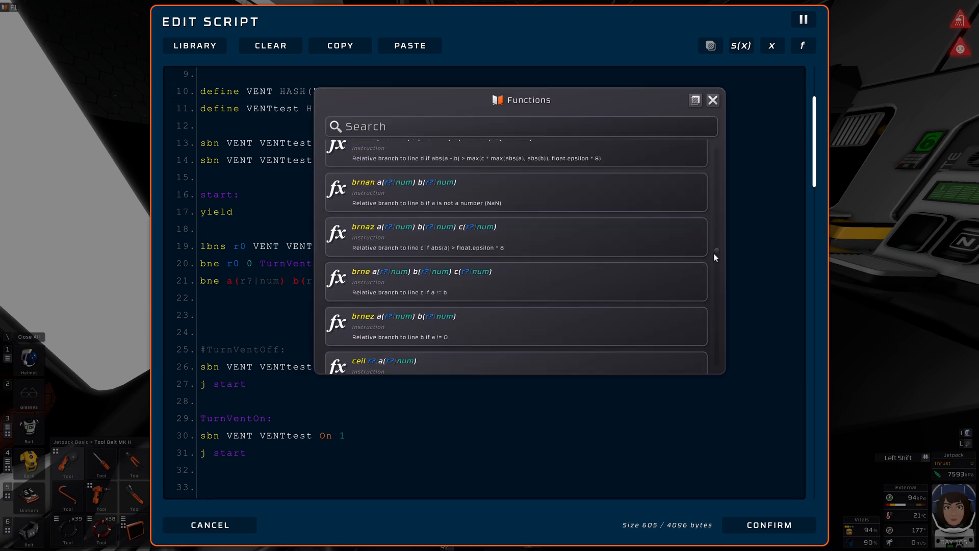
scroll(down, 3)
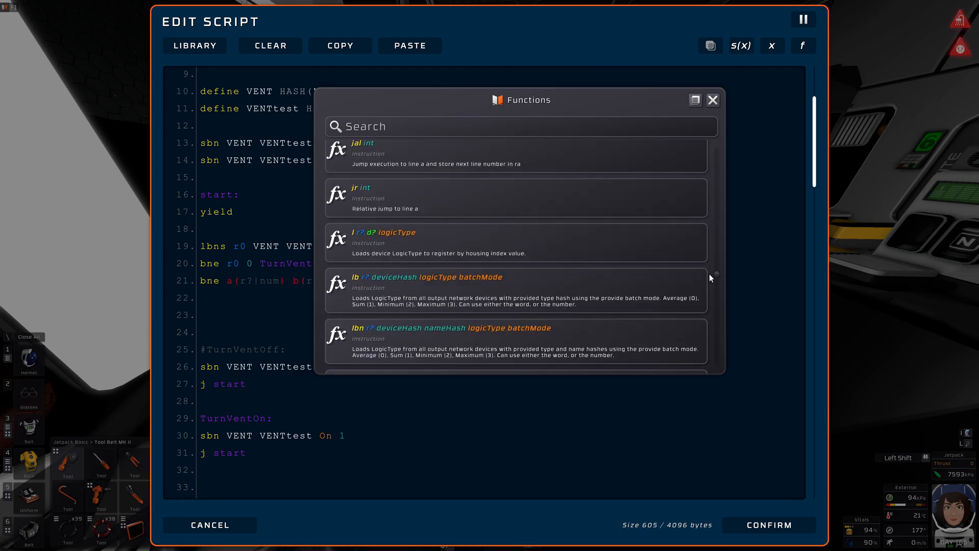
click(712, 100)
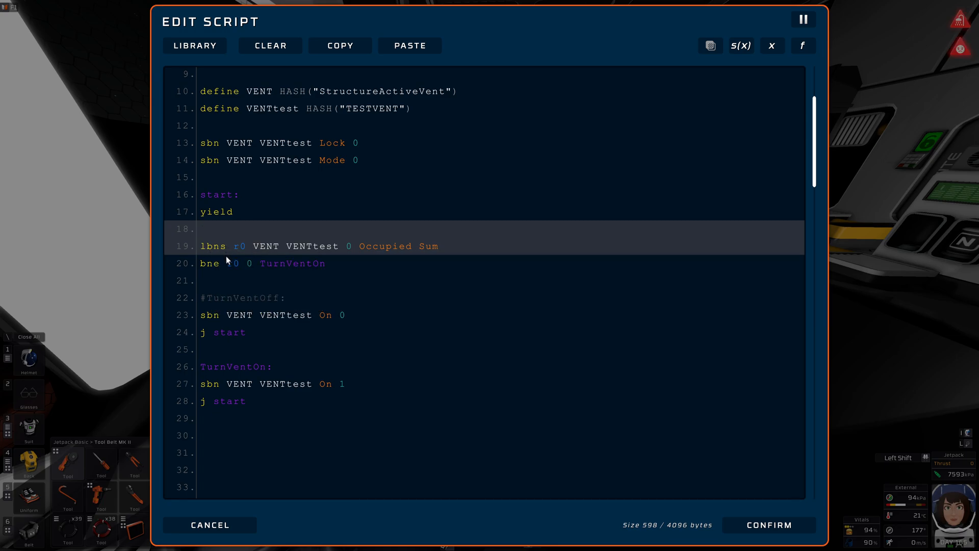
mouse_move(211, 265)
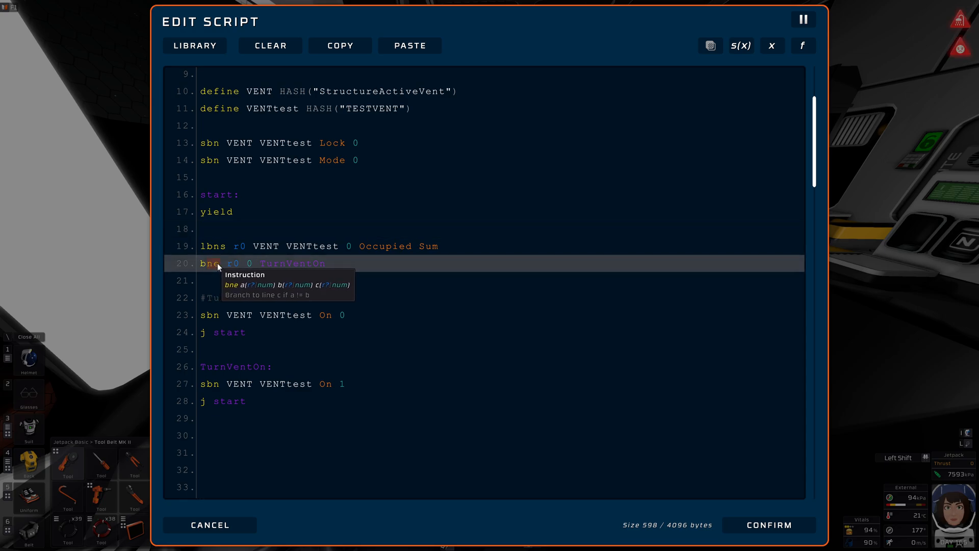
mouse_move(400, 246)
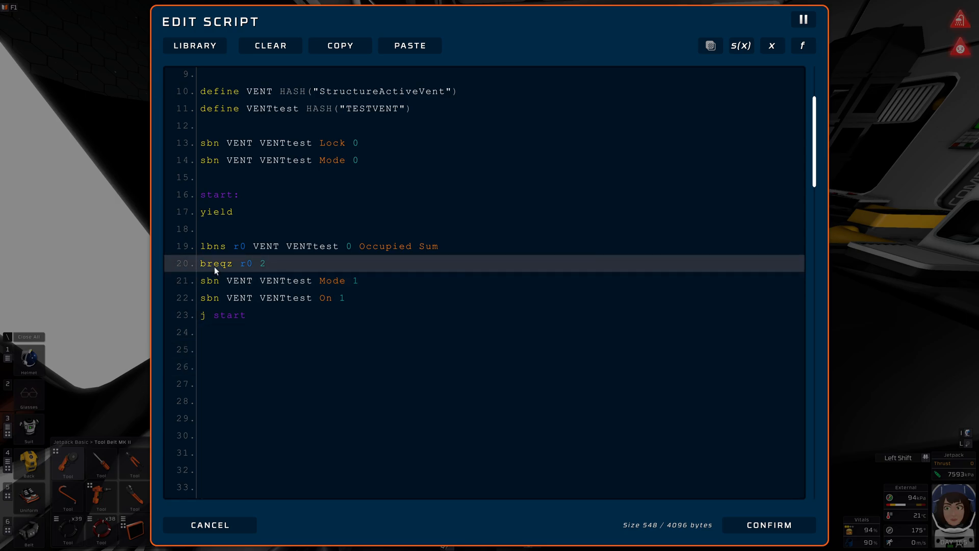
mouse_move(212, 270)
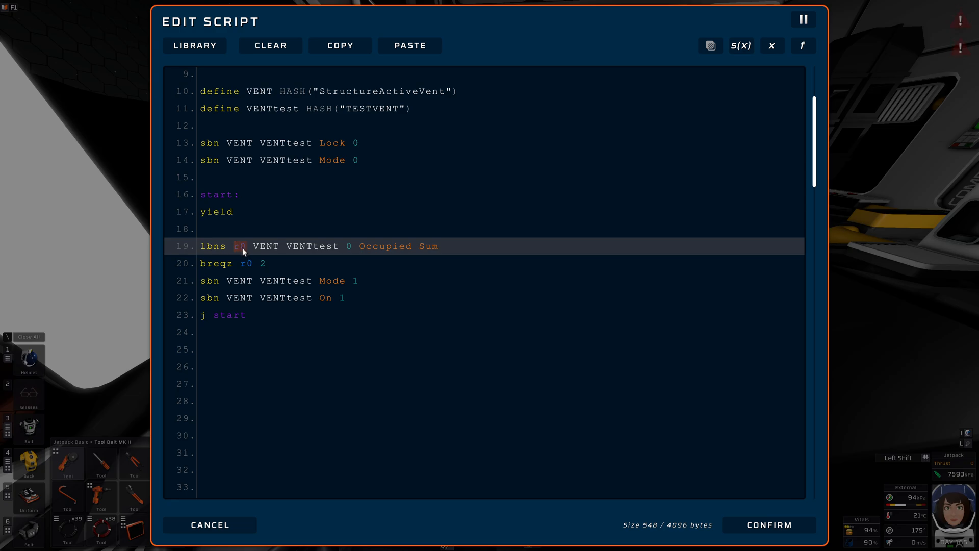
mouse_move(221, 263)
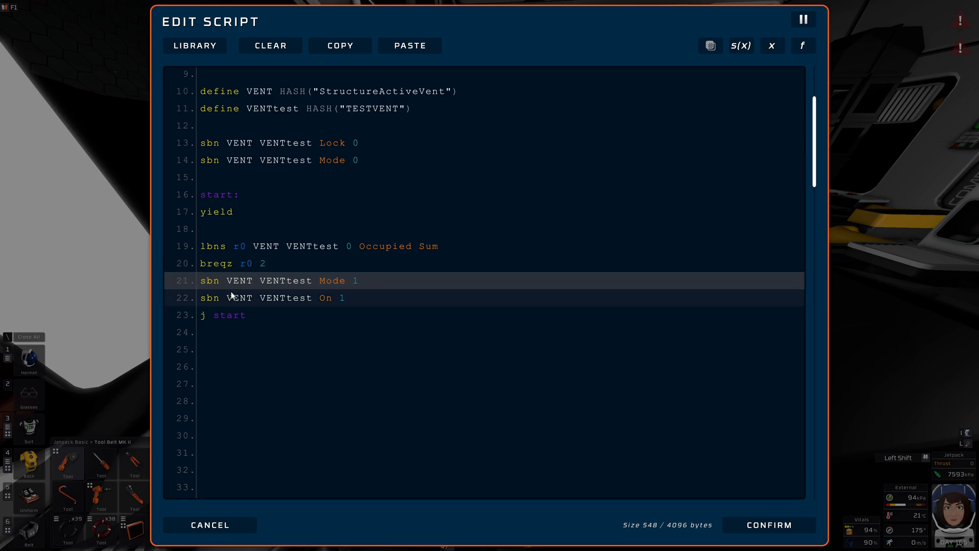
Mark the Mode 0 and Mode 1 setting lines in the breqz r0 2 loop
click(272, 298)
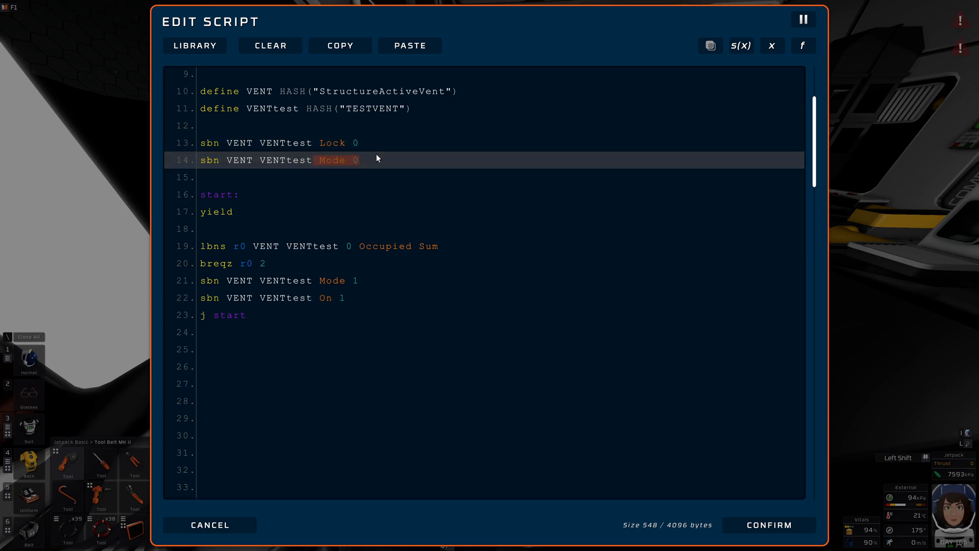
click(231, 281)
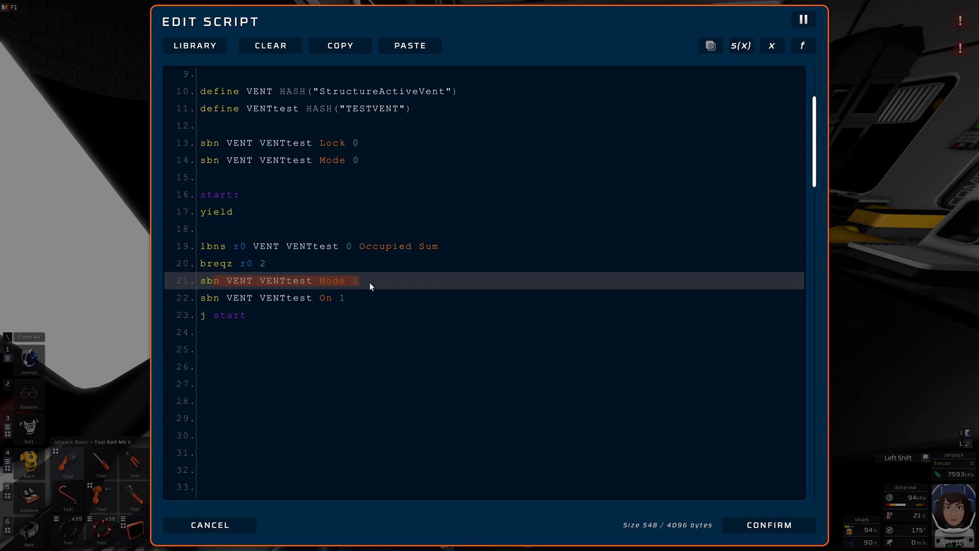
mouse_move(215, 268)
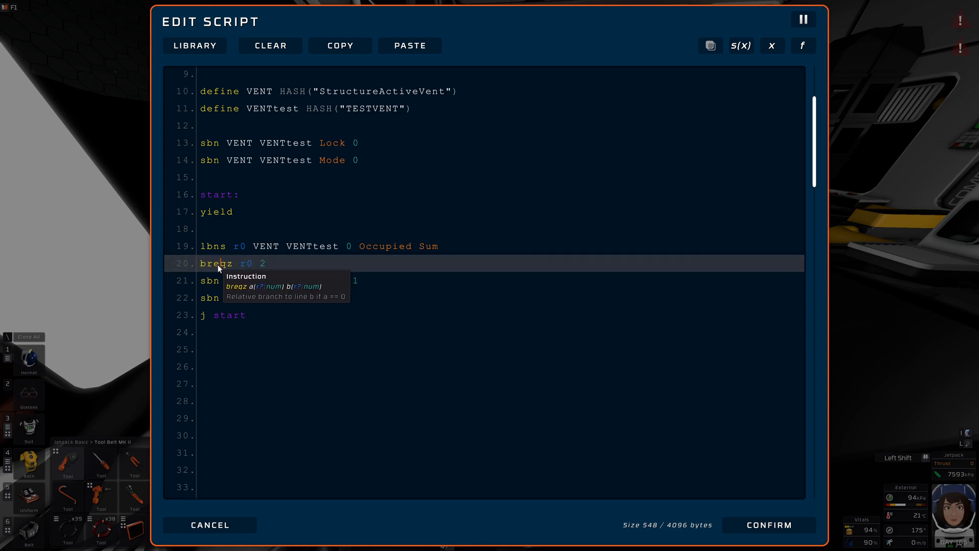
mouse_move(407, 250)
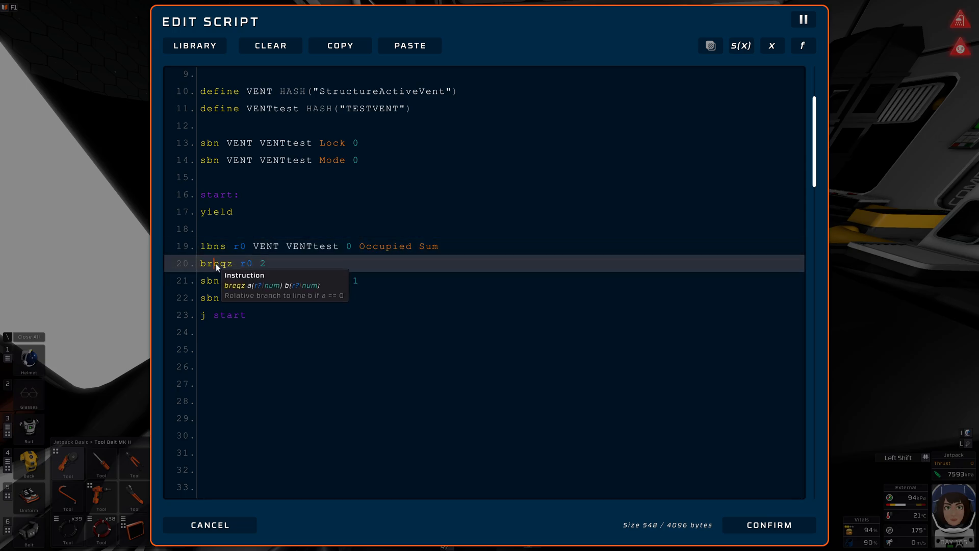
mouse_move(218, 282)
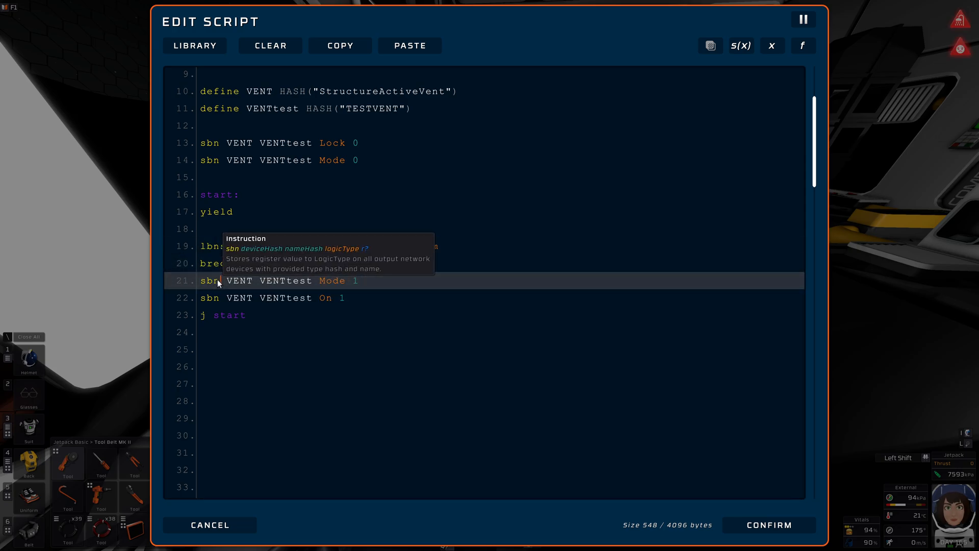